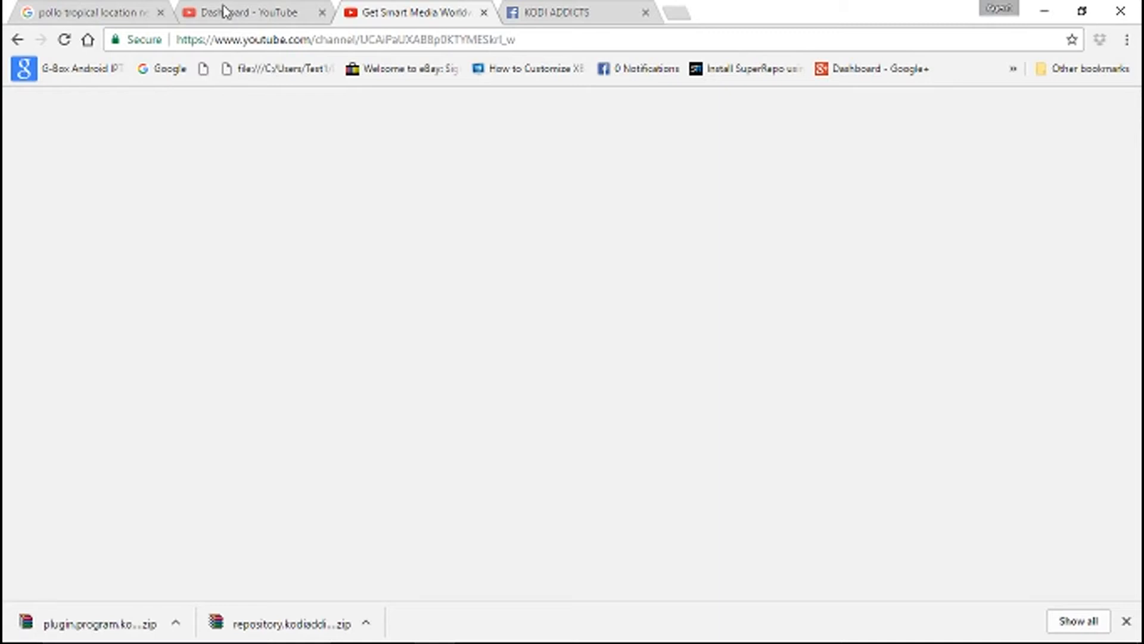
mouse_move(450, 91)
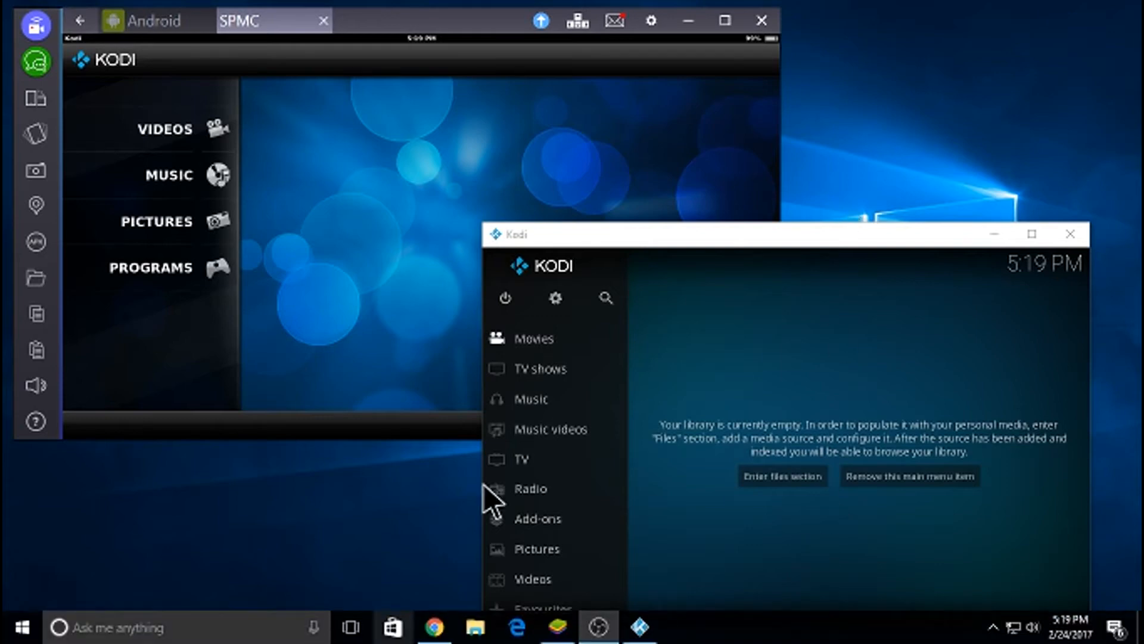
mouse_move(363, 574)
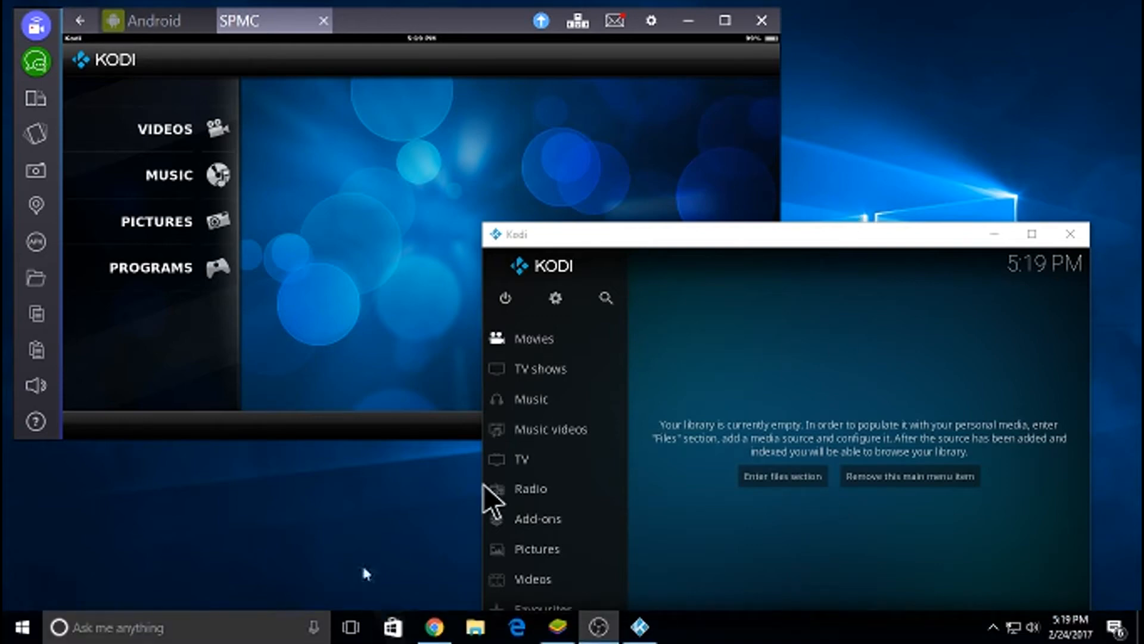
mouse_move(411, 521)
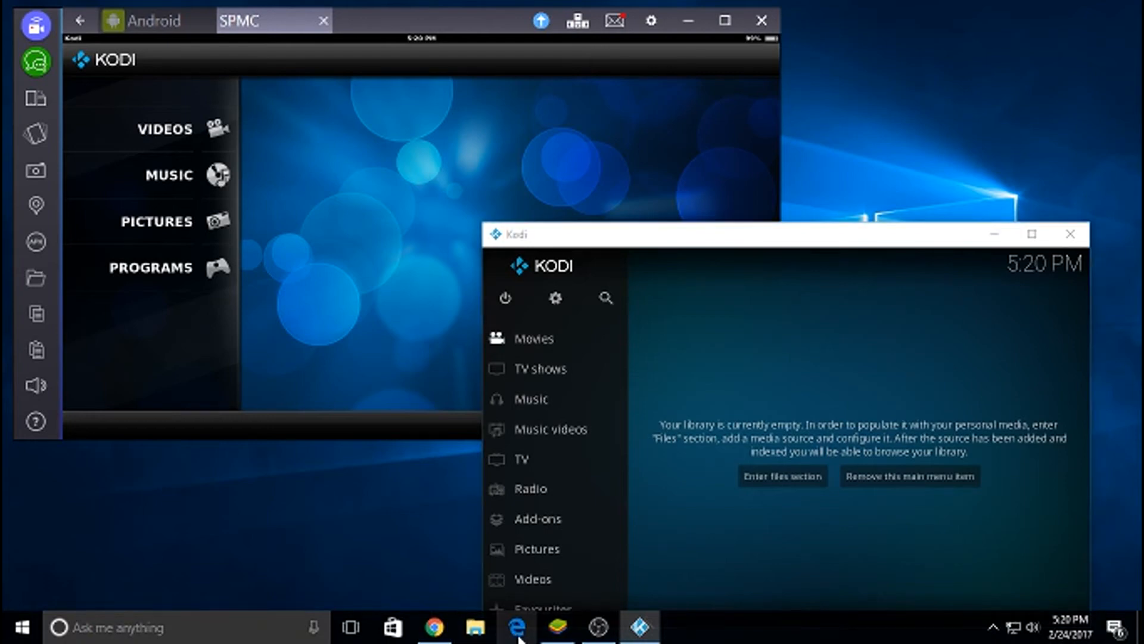
Open Edge, search Bing for 'kodi' and open the 'Kodi - Official Site' result.
click(500, 627)
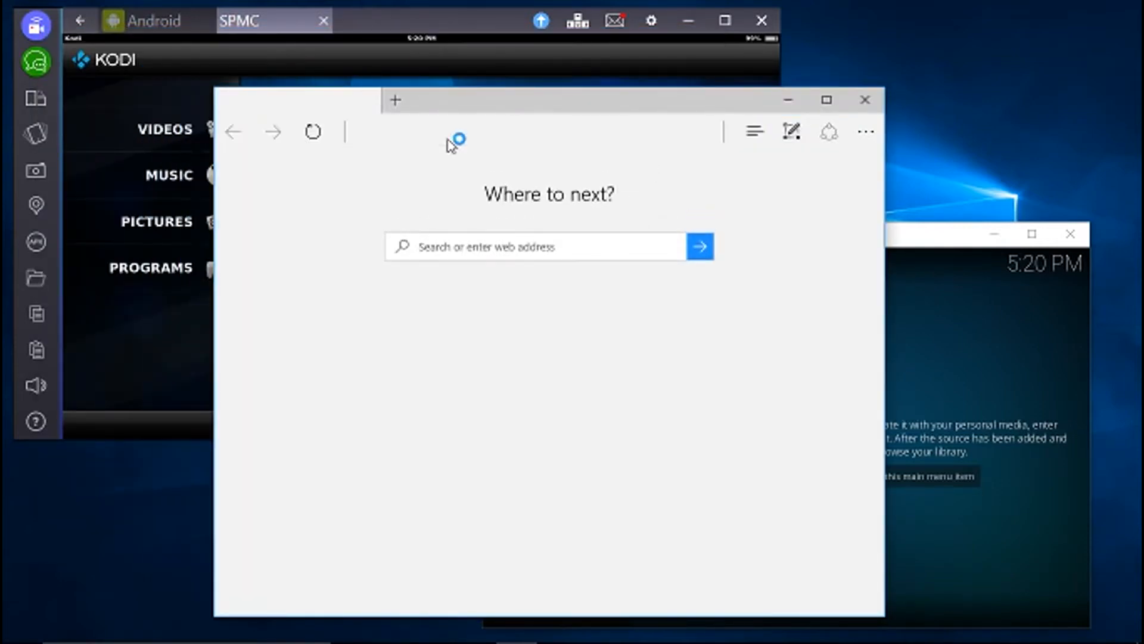
text(kodi)
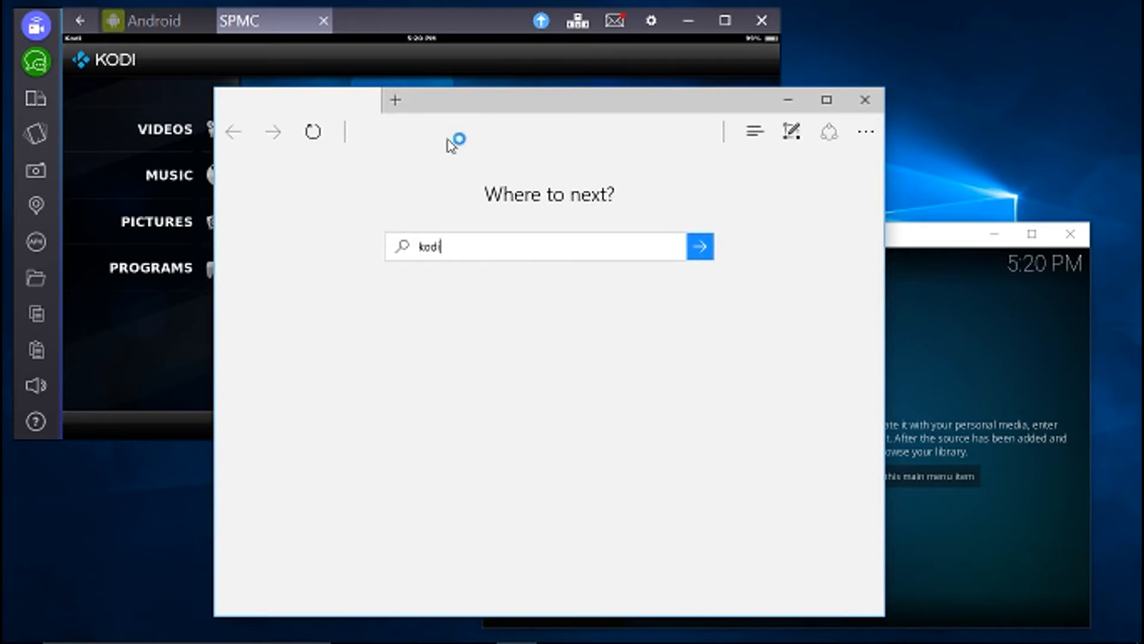
mouse_move(637, 310)
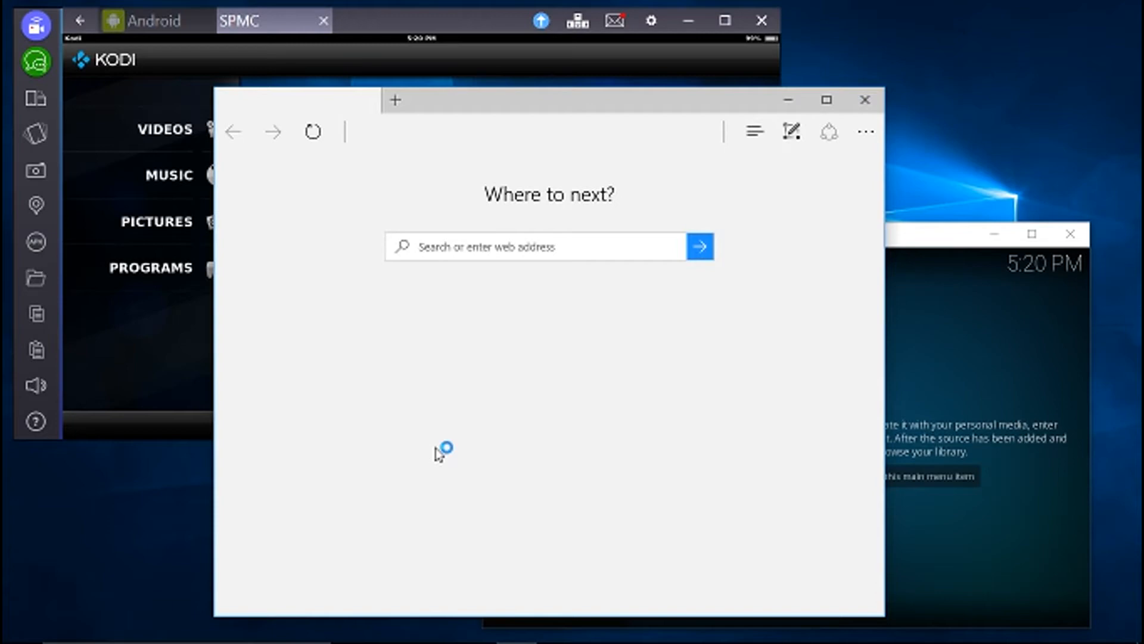
click(392, 100)
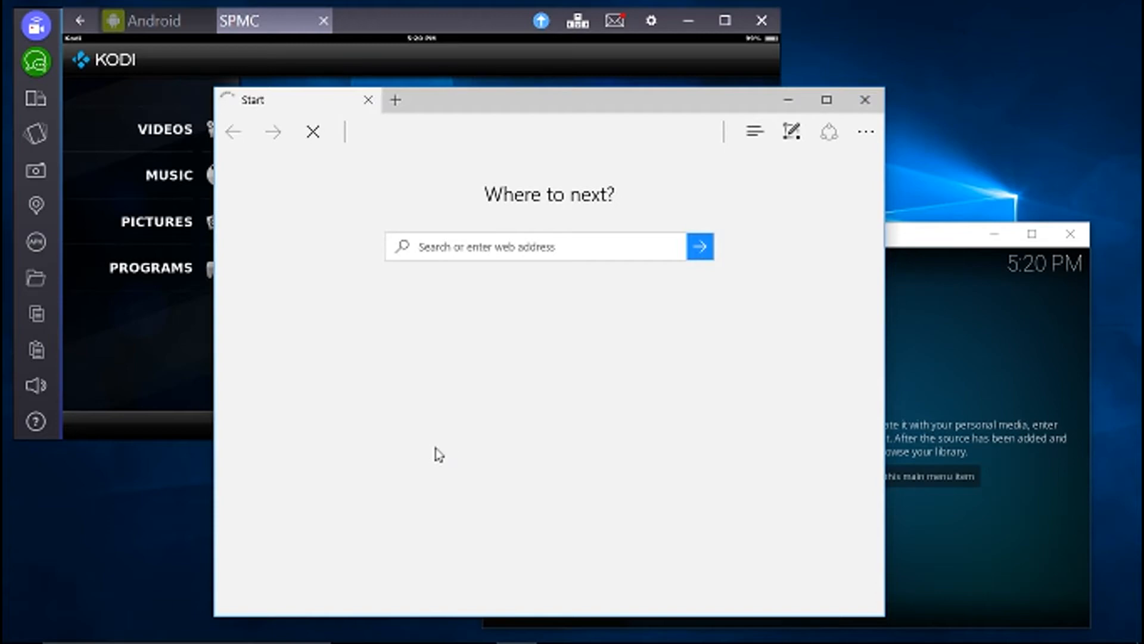
text(kodi)
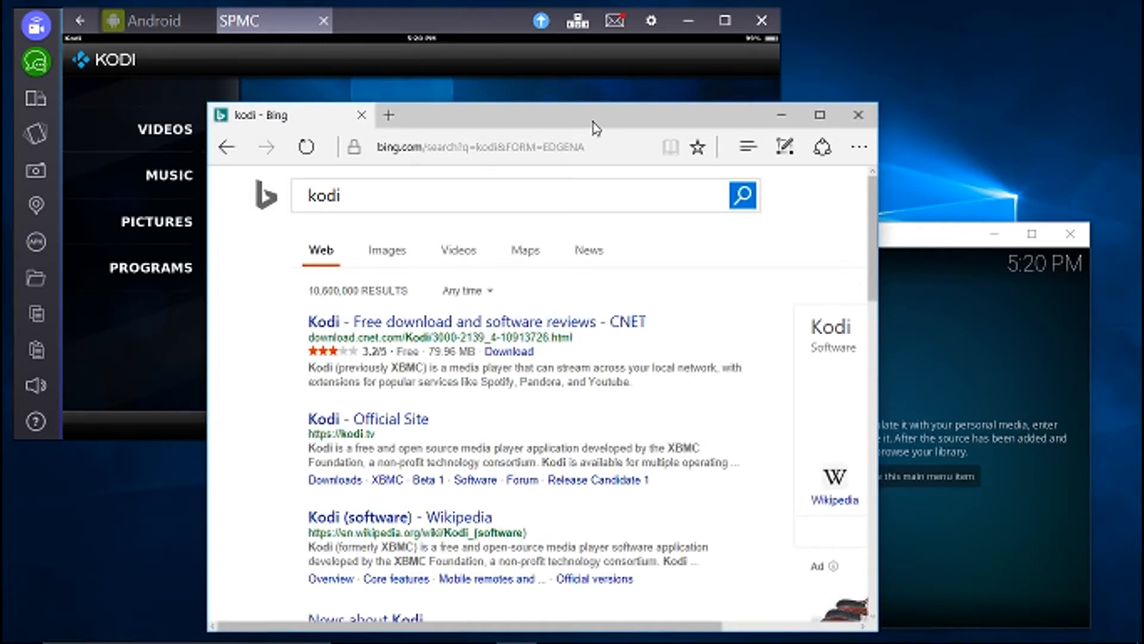
mouse_move(387, 425)
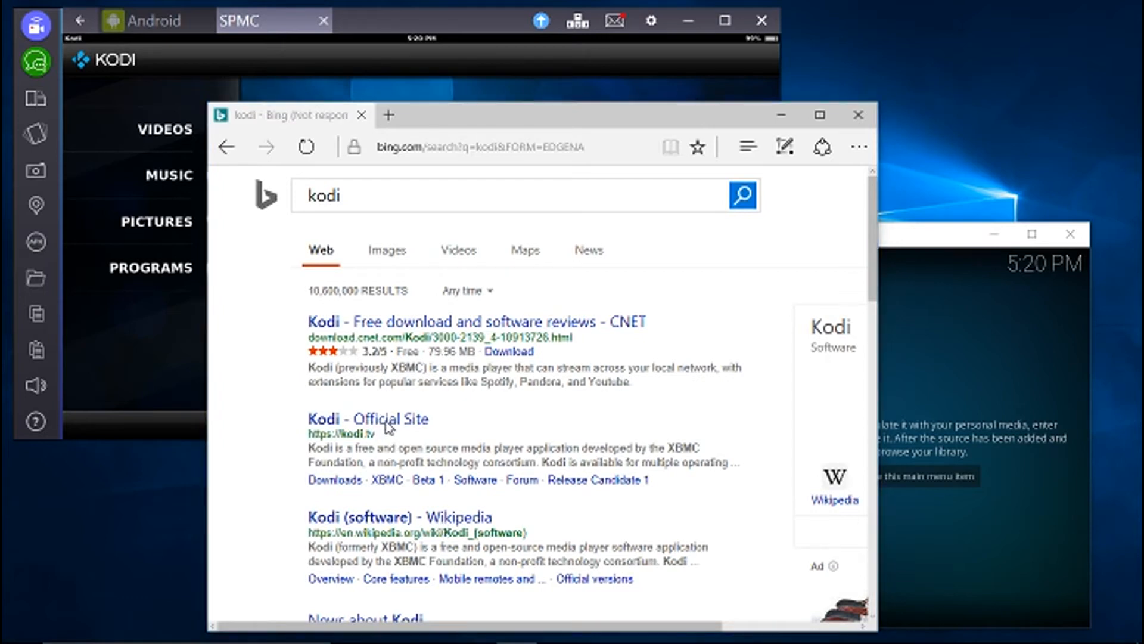
click(368, 419)
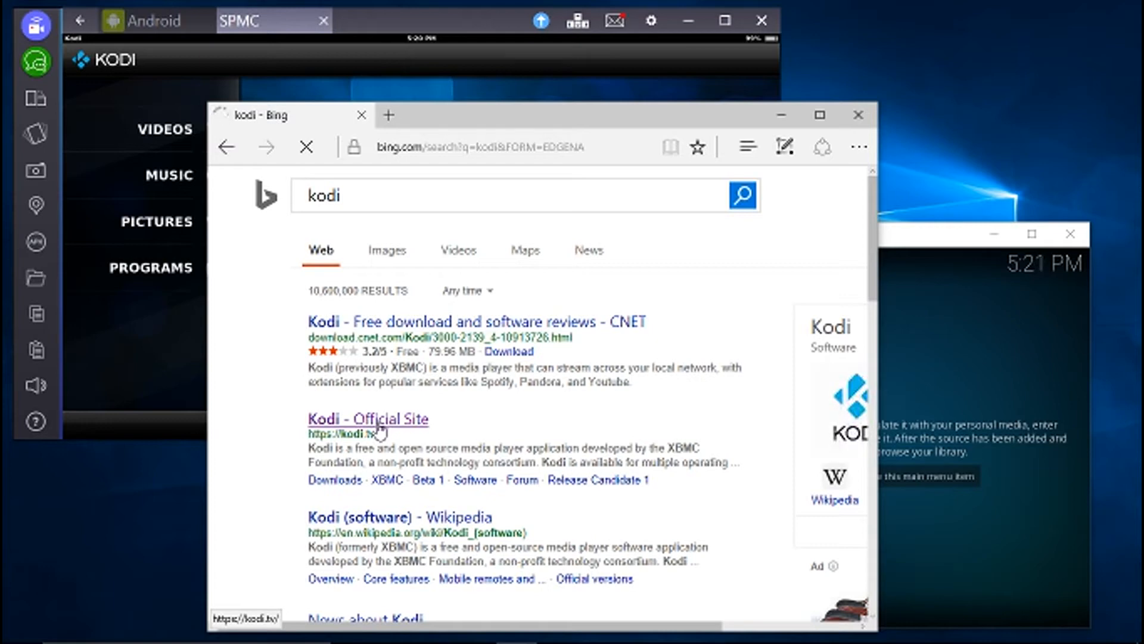
click(368, 419)
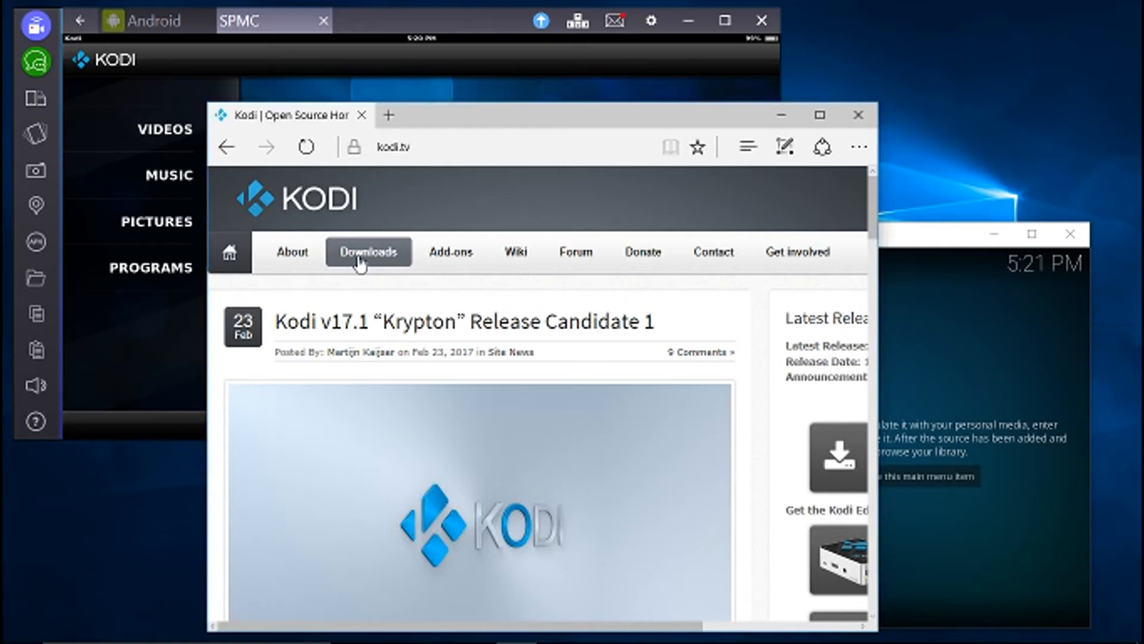
mouse_move(360, 262)
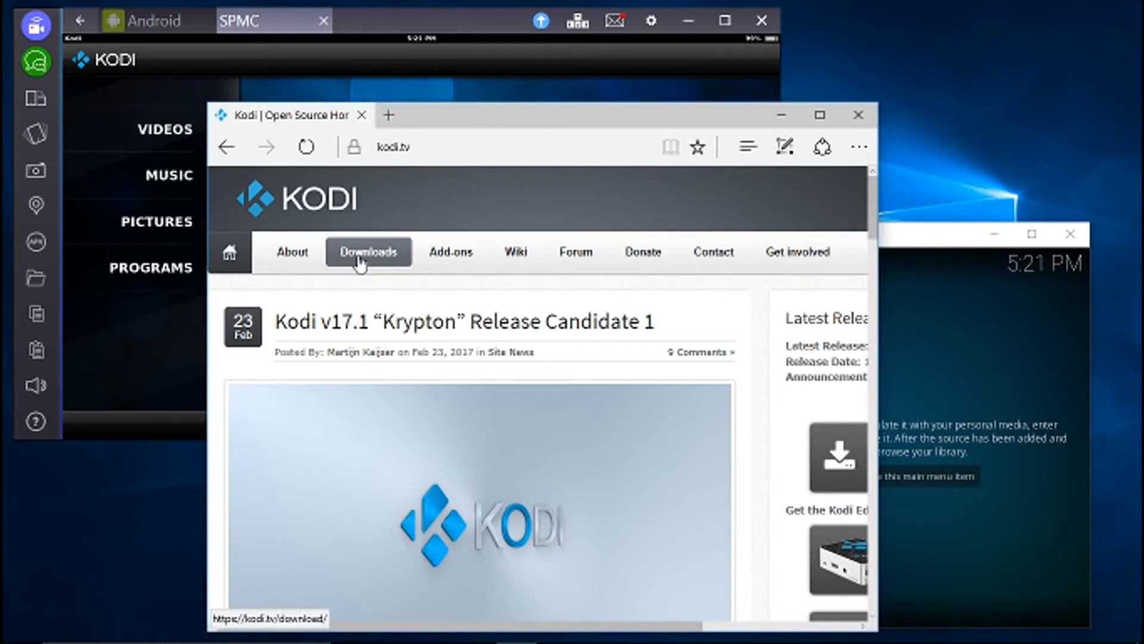
Go to the kodi.tv Downloads page and scroll to the Current release installers.
click(368, 252)
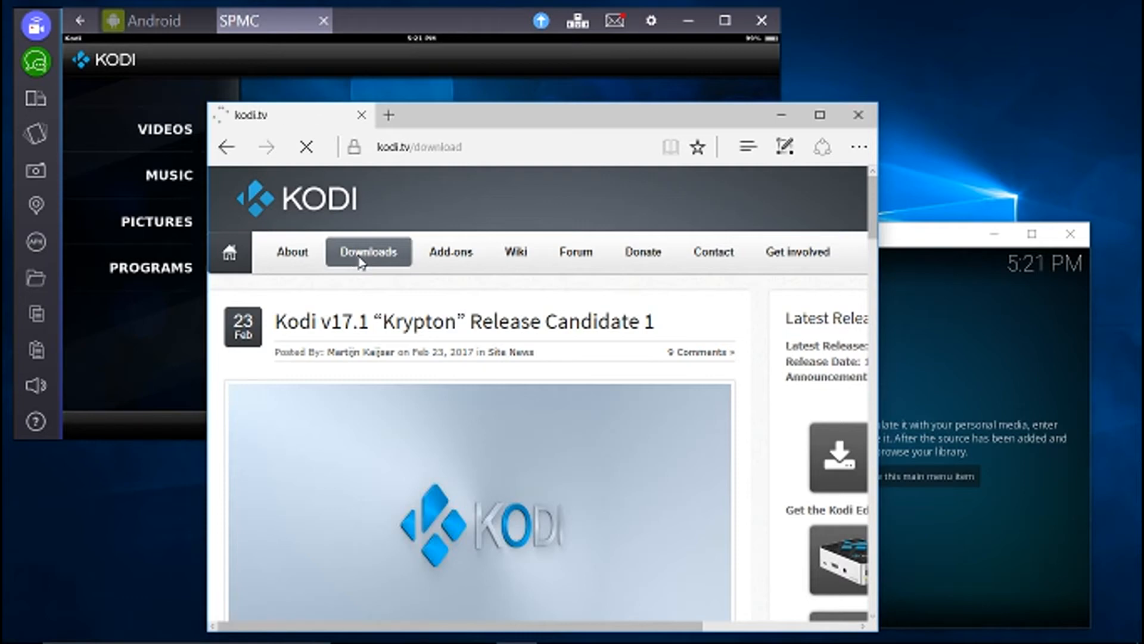
click(368, 251)
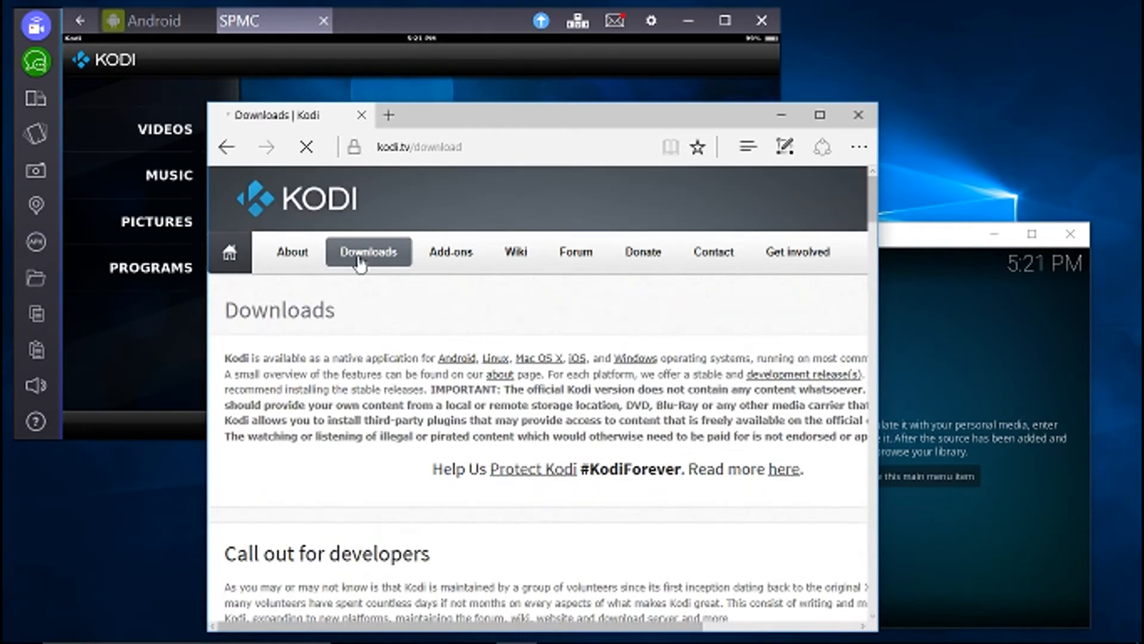
scroll(down, 3)
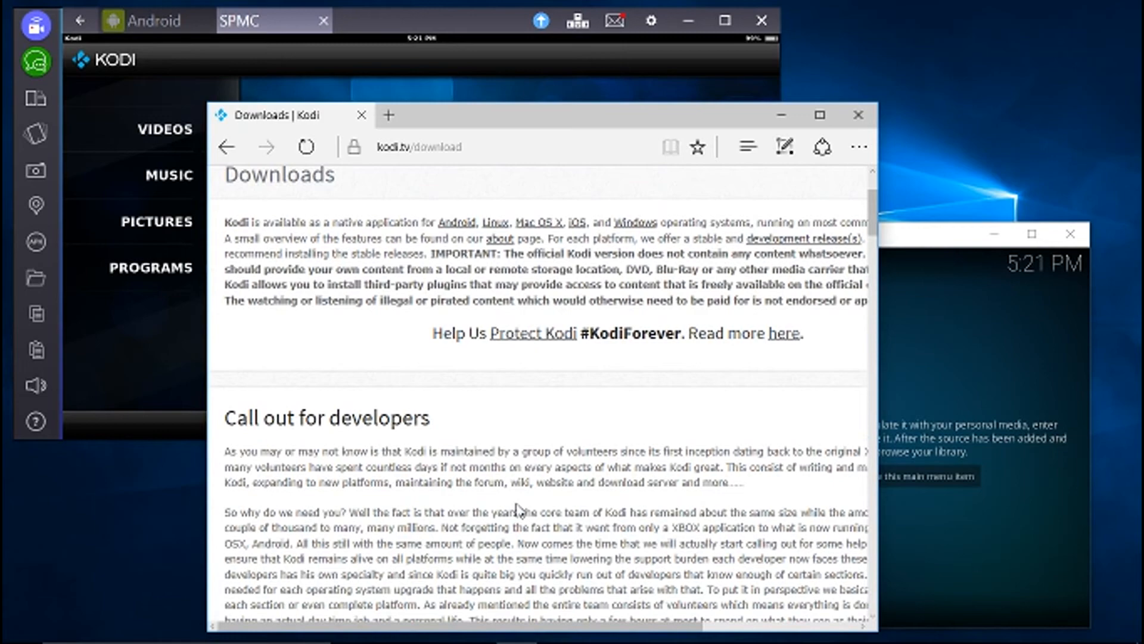
scroll(down, 3)
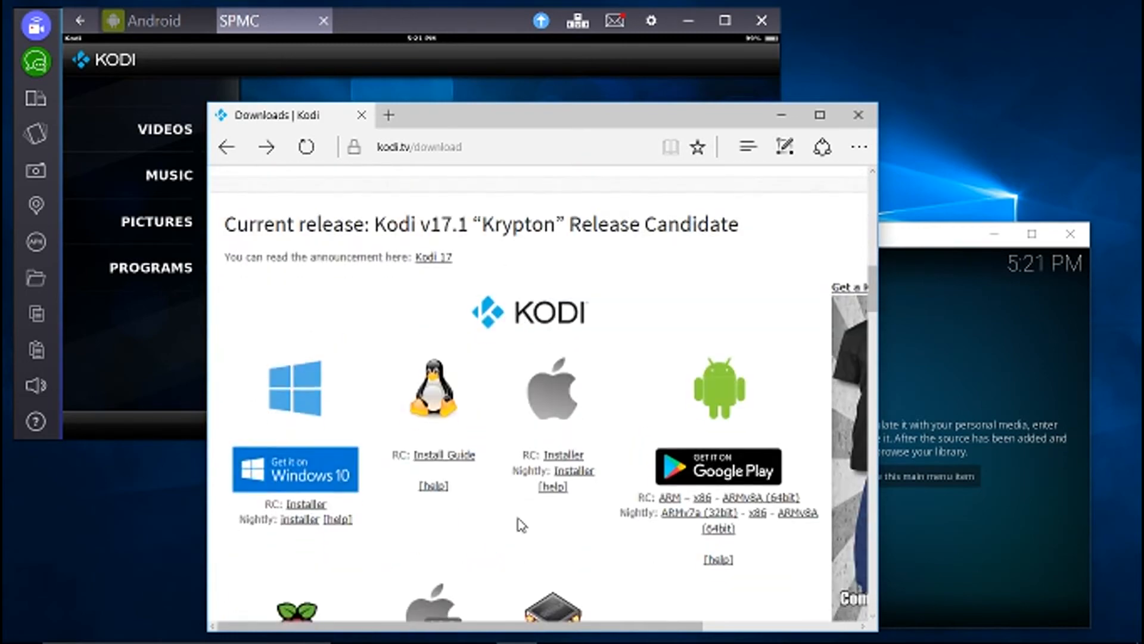
mouse_move(560, 440)
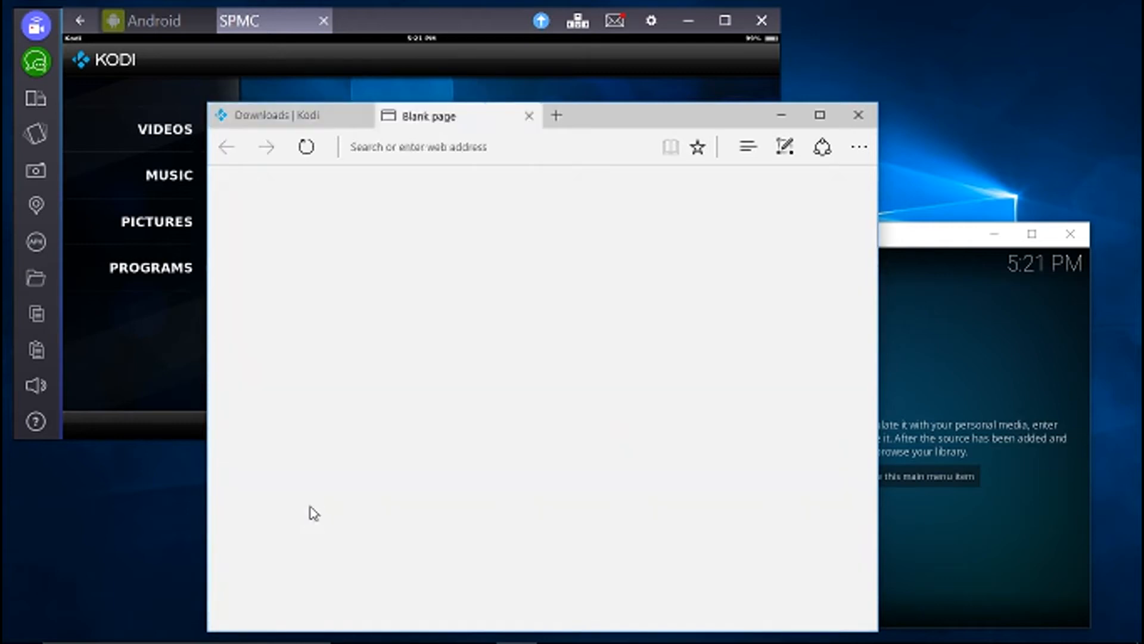
Return to the Kodi downloads page, then switch to the blank tab.
click(290, 116)
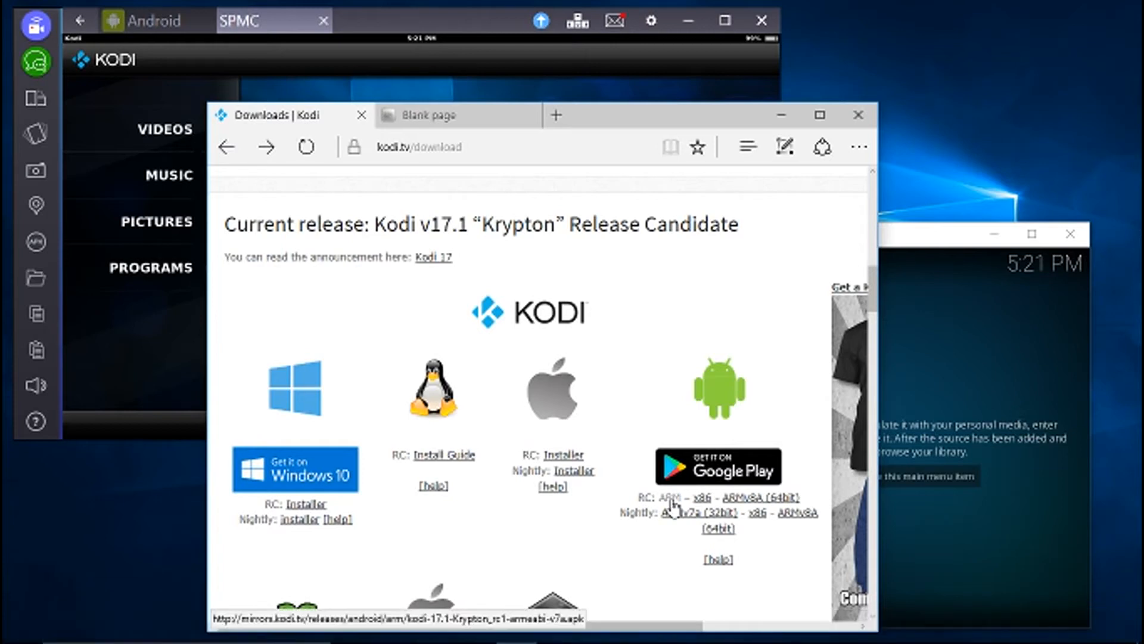
click(671, 497)
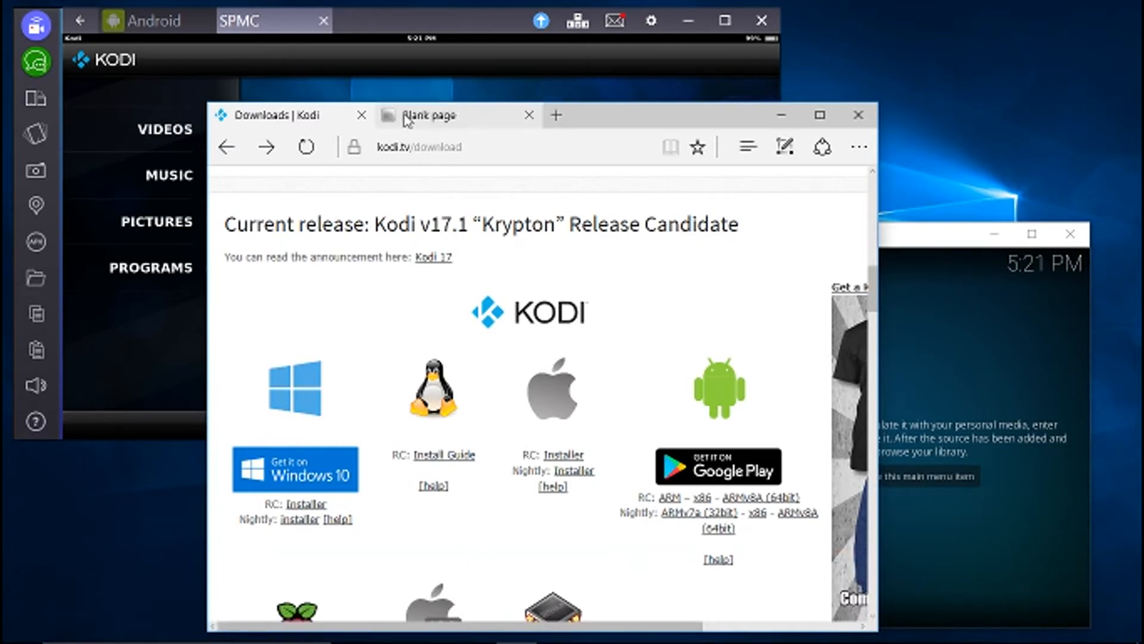
click(429, 115)
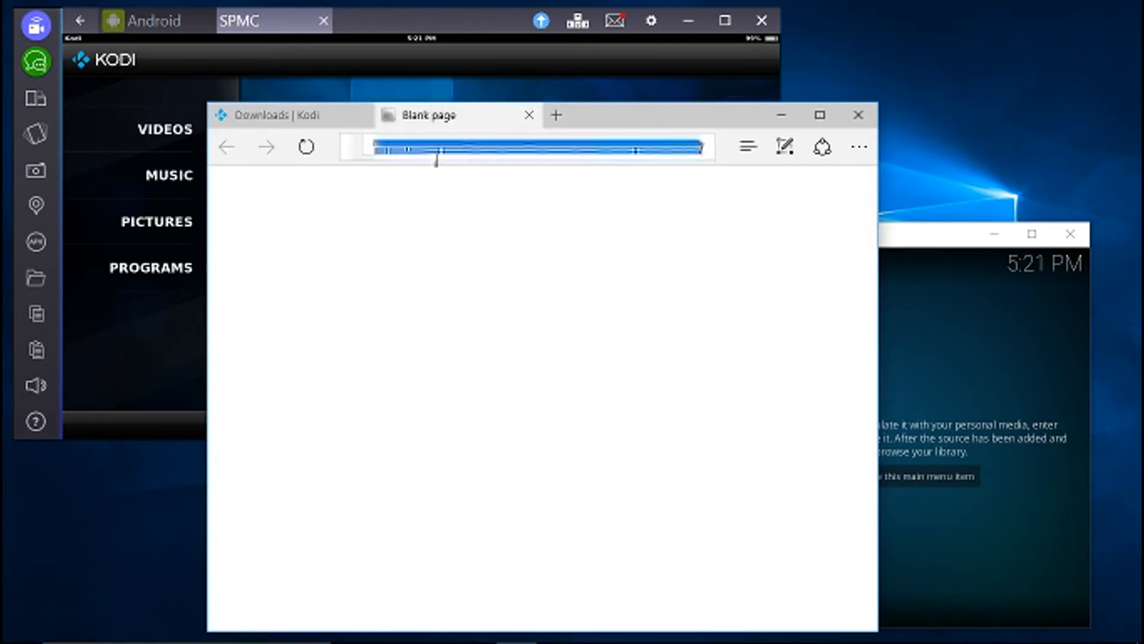
Search 'spmc', open the SPMC by koying site and scroll to the APK links.
text(spmc&FORM=EDGENA)
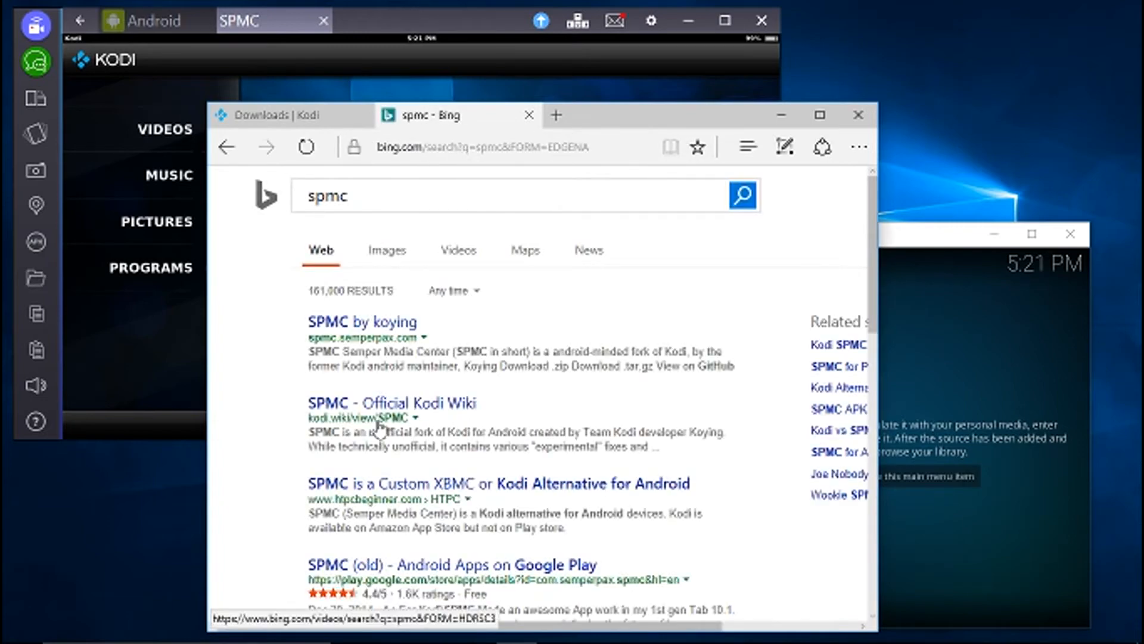
mouse_move(390, 329)
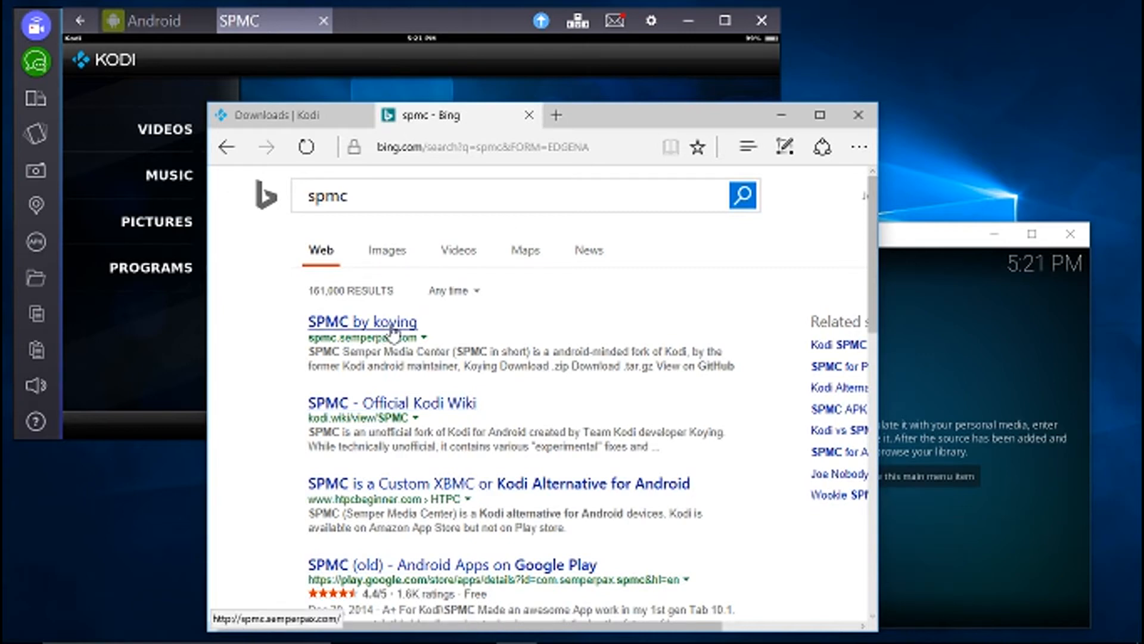
click(394, 322)
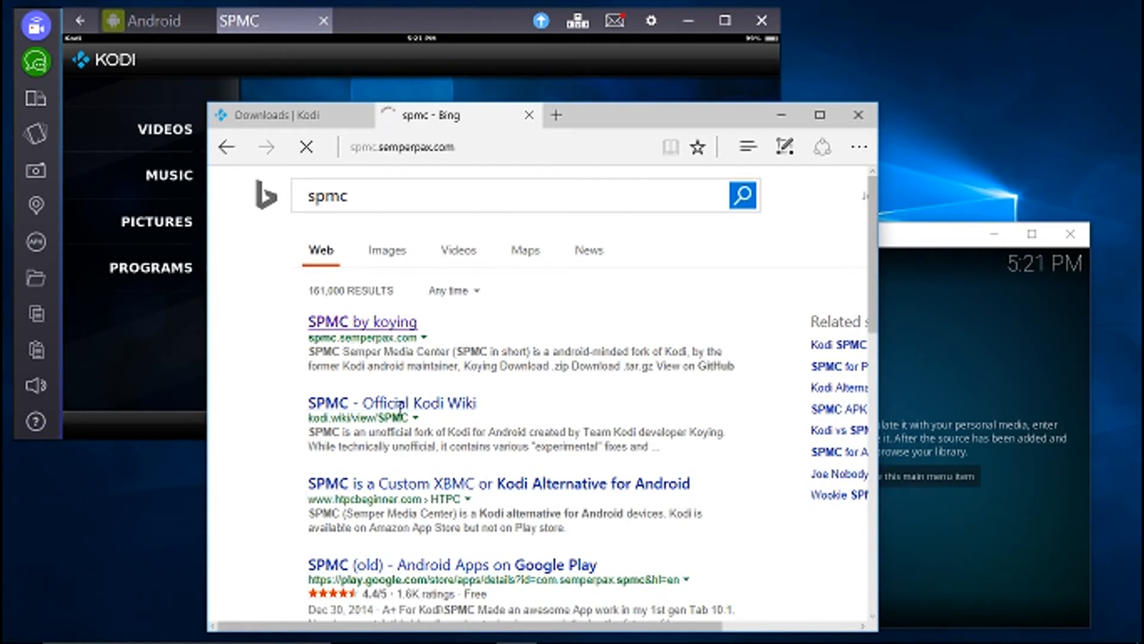
click(361, 322)
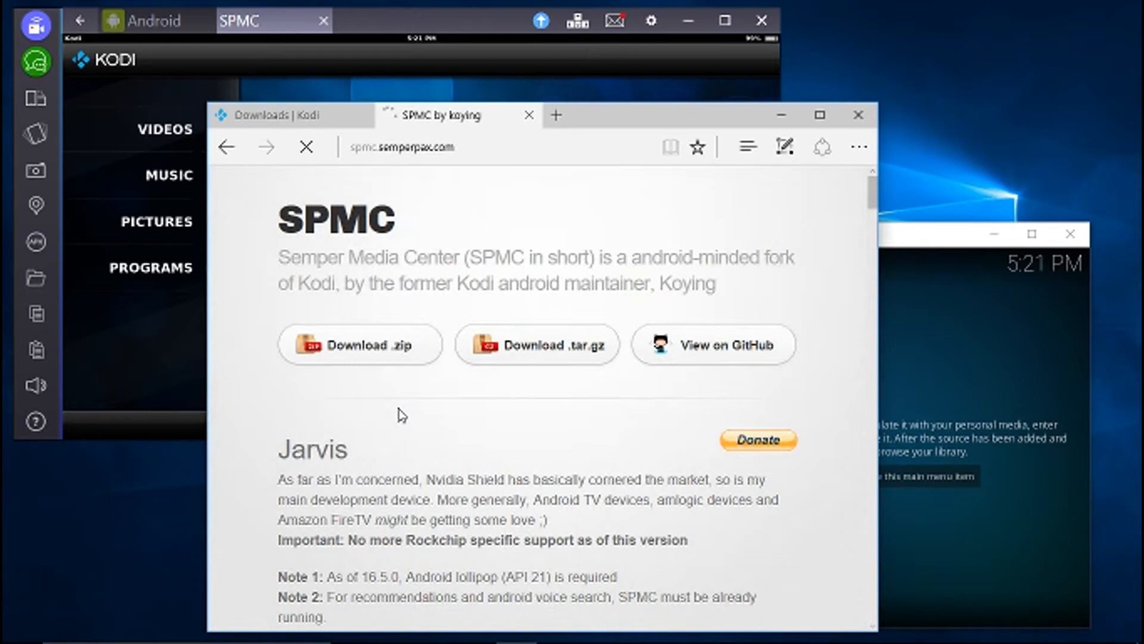
scroll(down, 3)
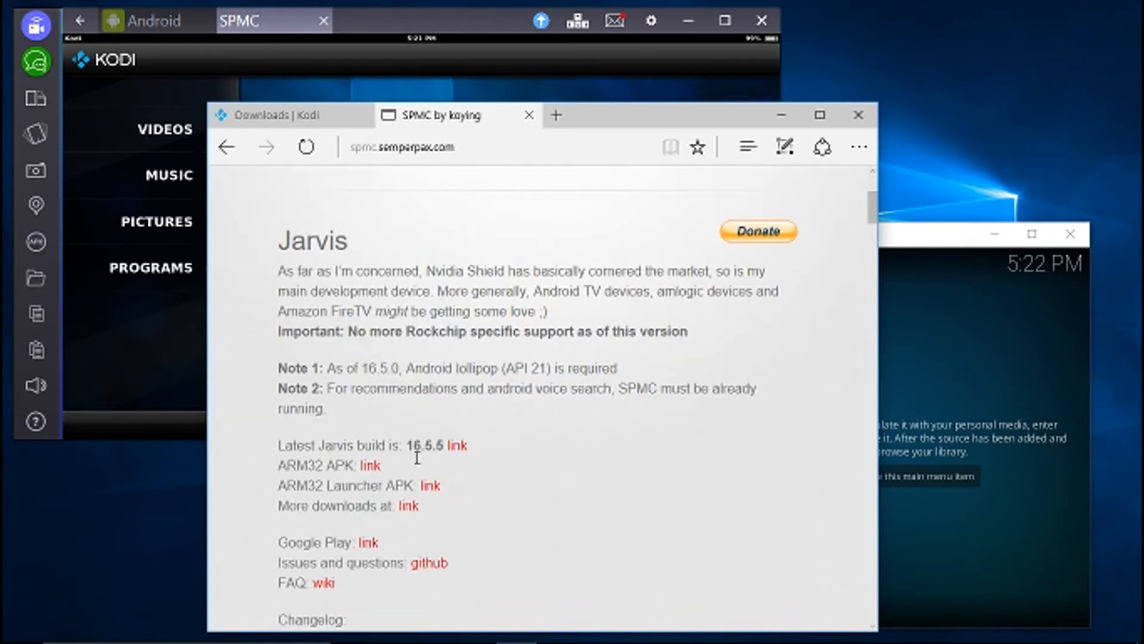
scroll(down, 3)
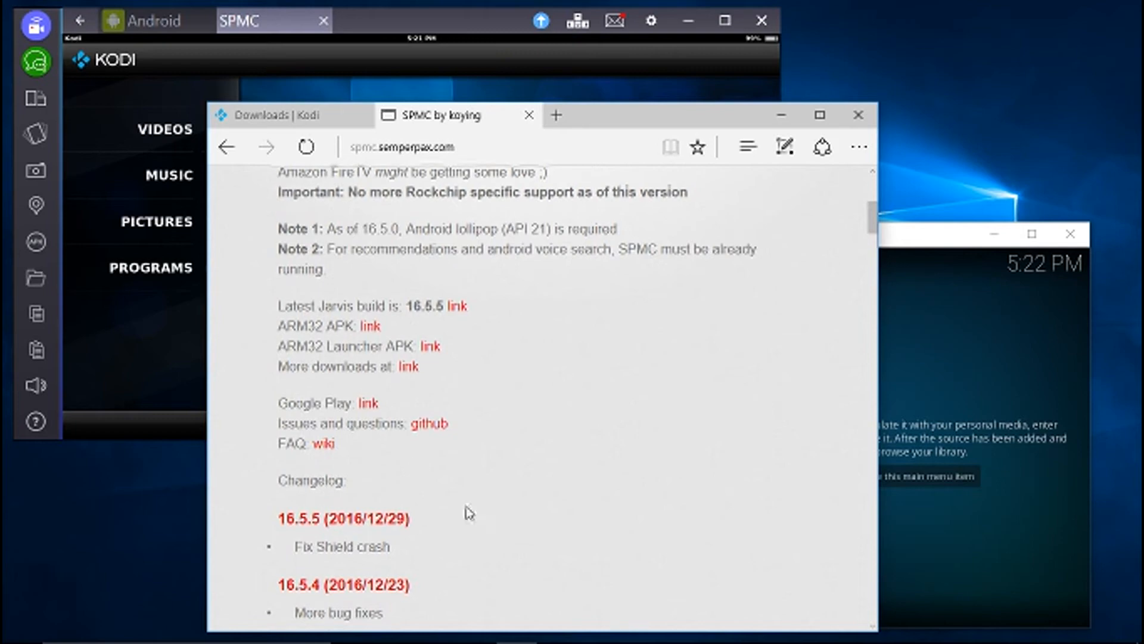
mouse_move(570, 441)
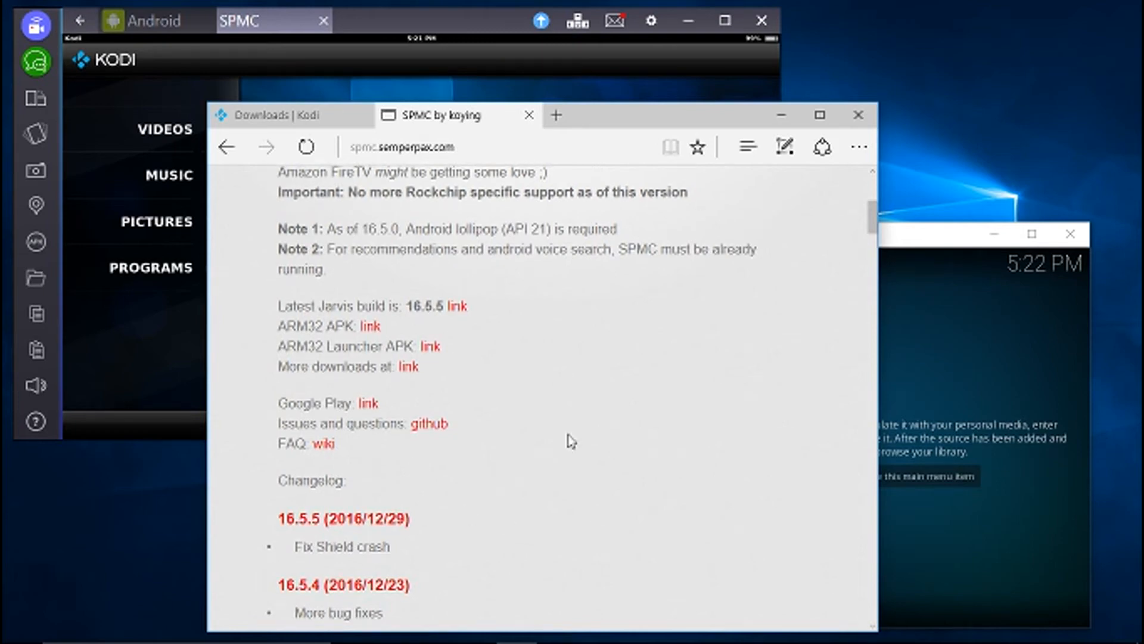
mouse_move(429, 350)
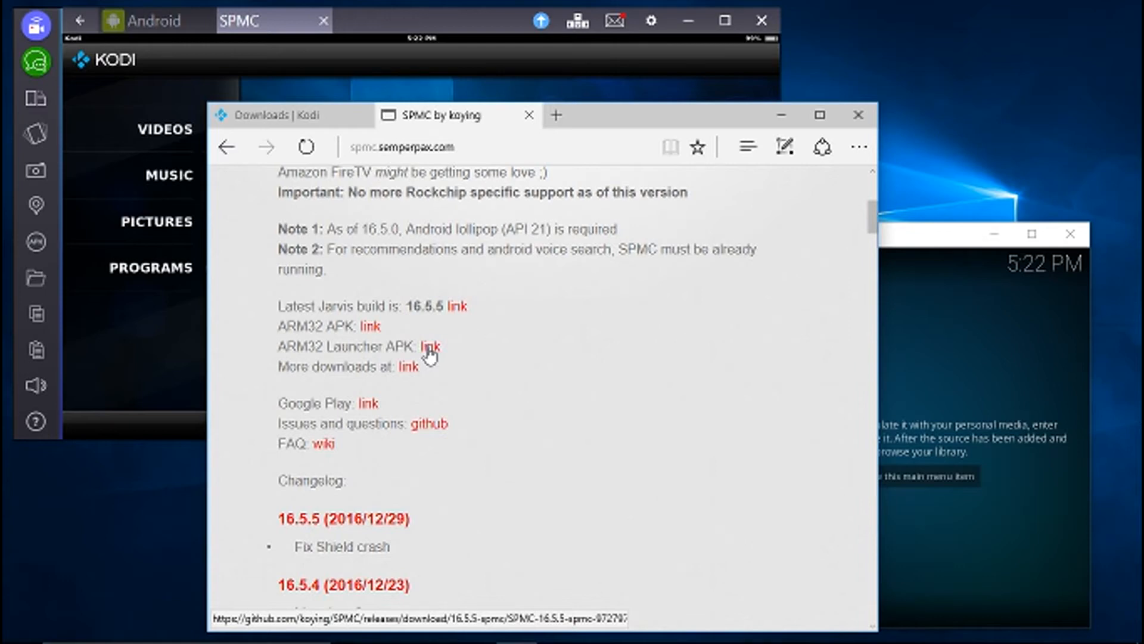
mouse_move(371, 332)
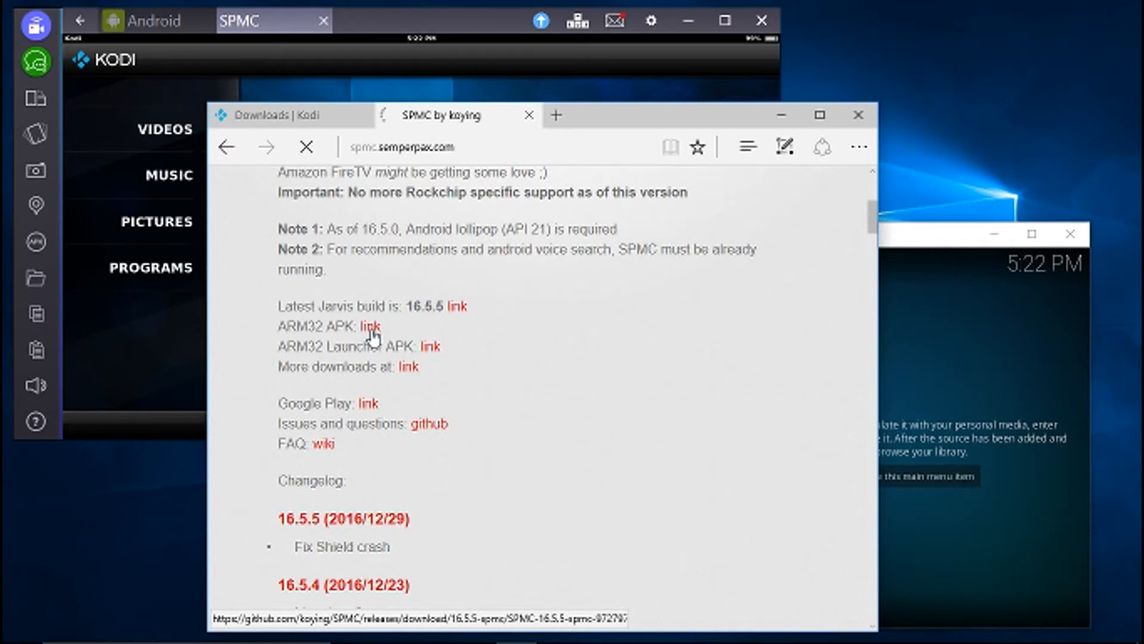
Download the SPMC 16.5.5 ARM32 APK into the Downloads folder.
click(370, 325)
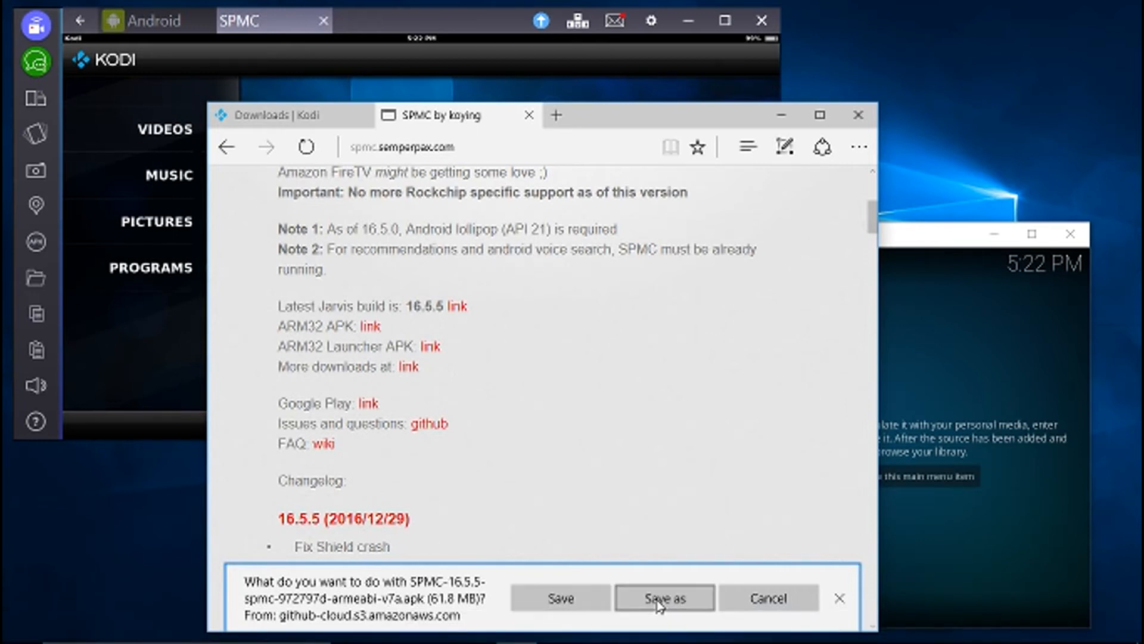
mouse_move(520, 319)
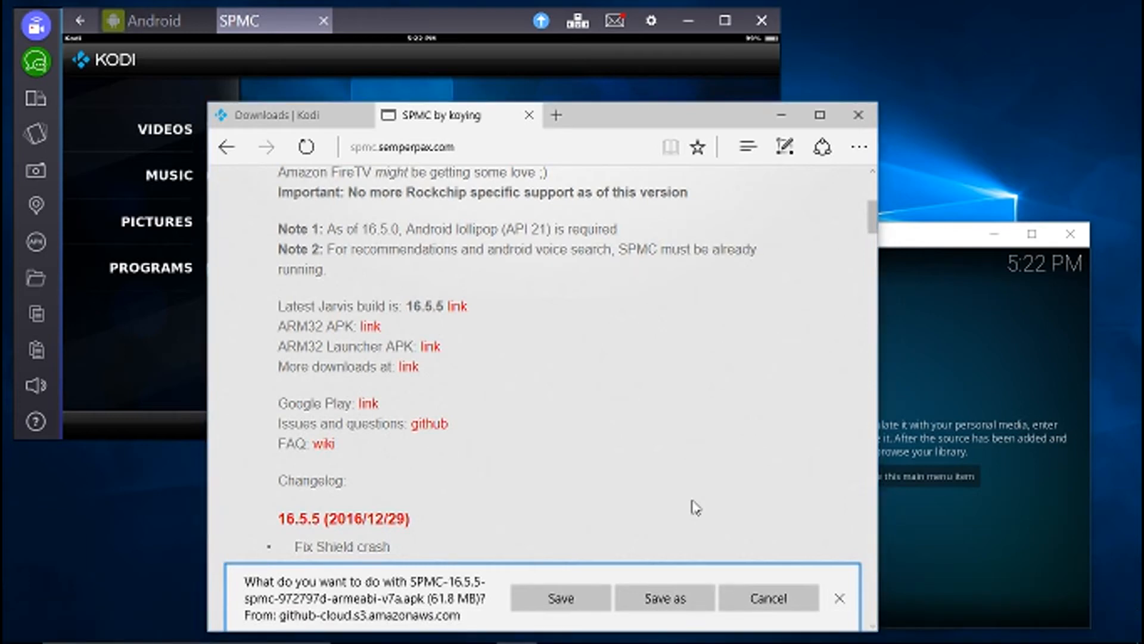
click(665, 597)
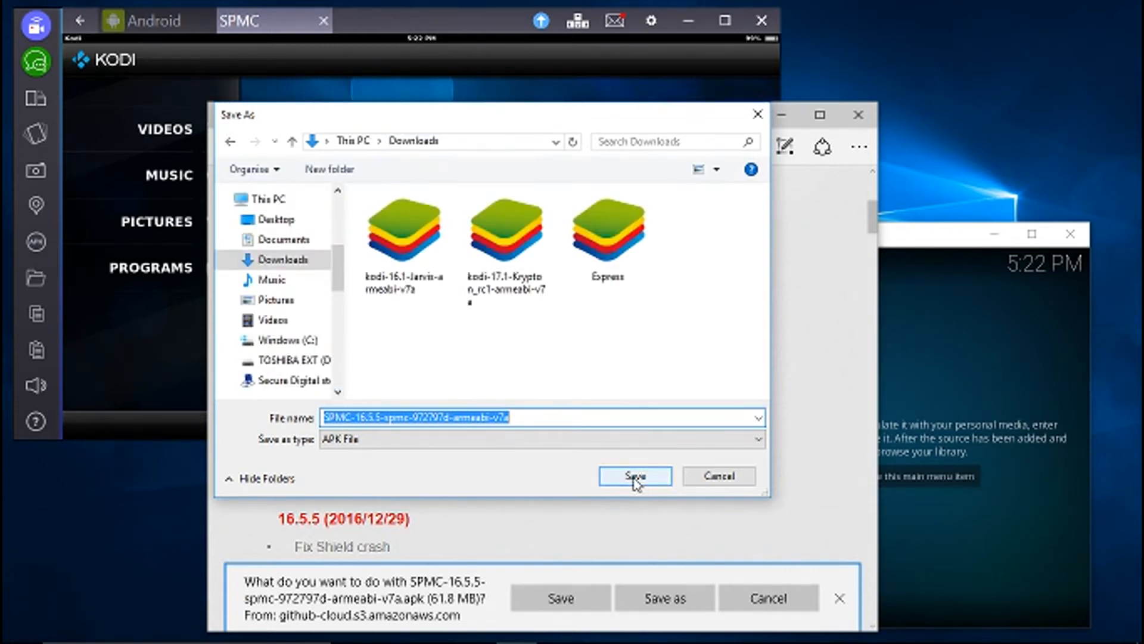
click(635, 475)
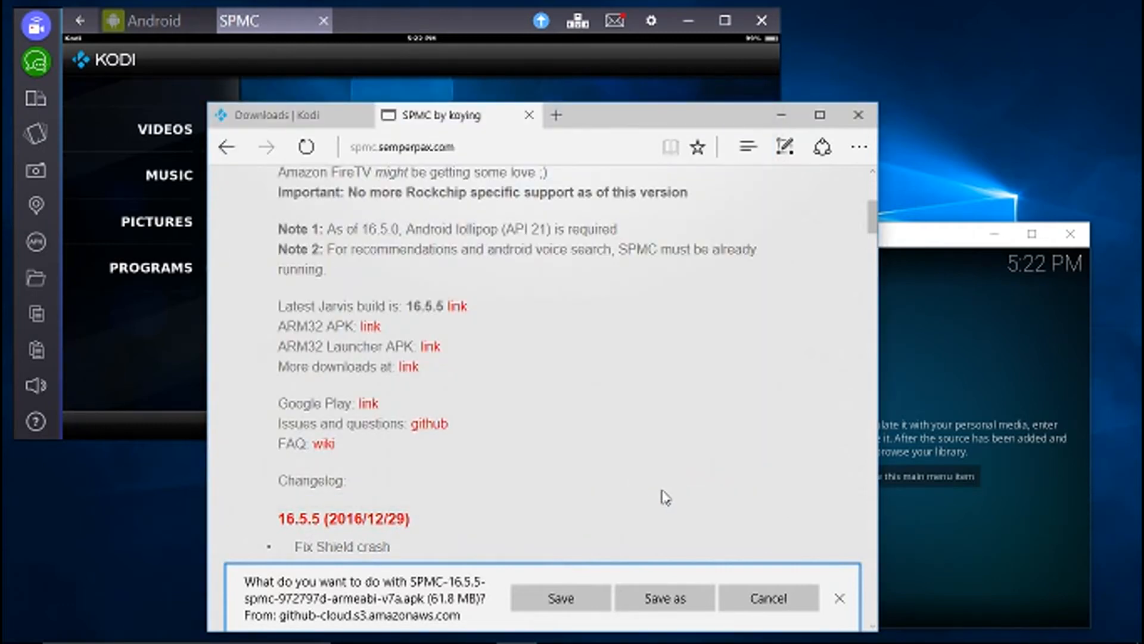
click(560, 598)
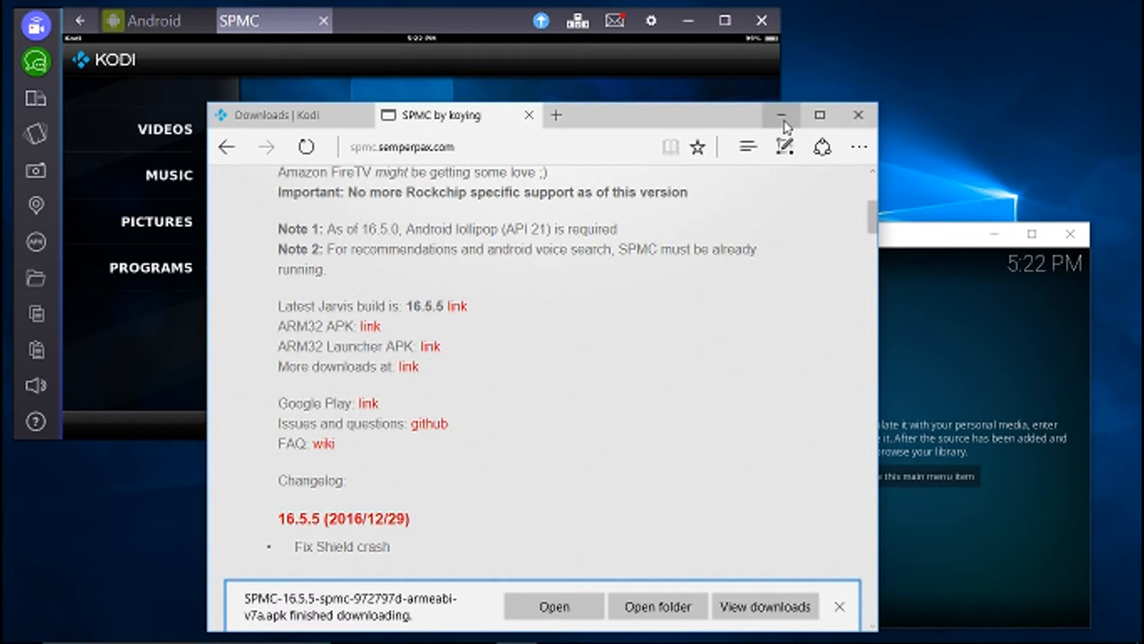
Minimize Edge to reveal Kodi for Windows and the BlueStacks Kodi window.
click(783, 115)
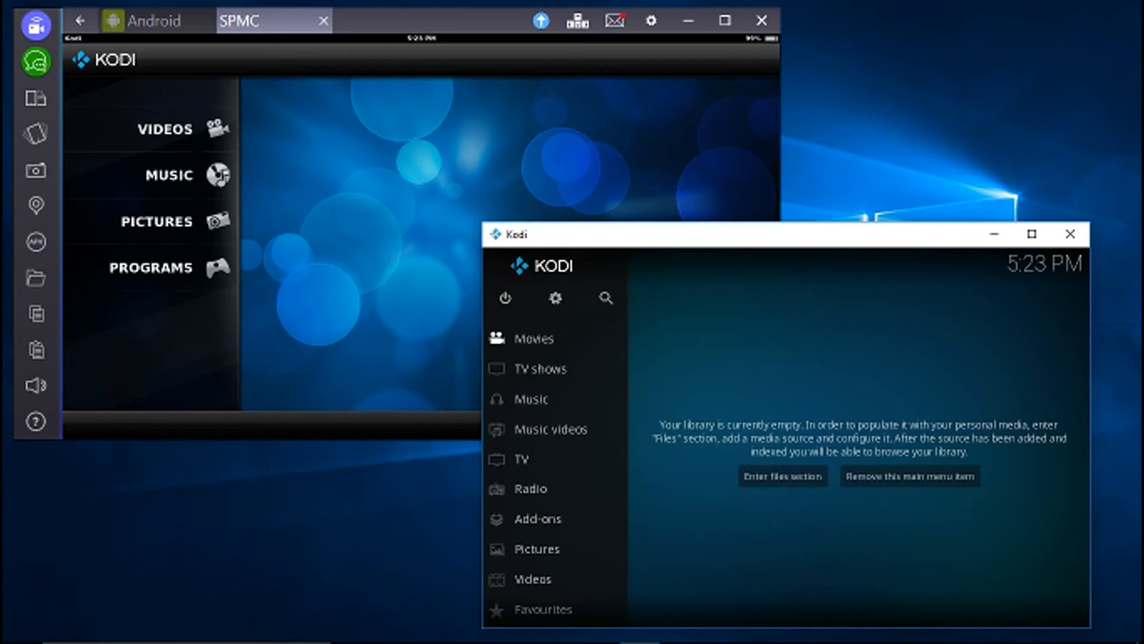
mouse_move(726, 524)
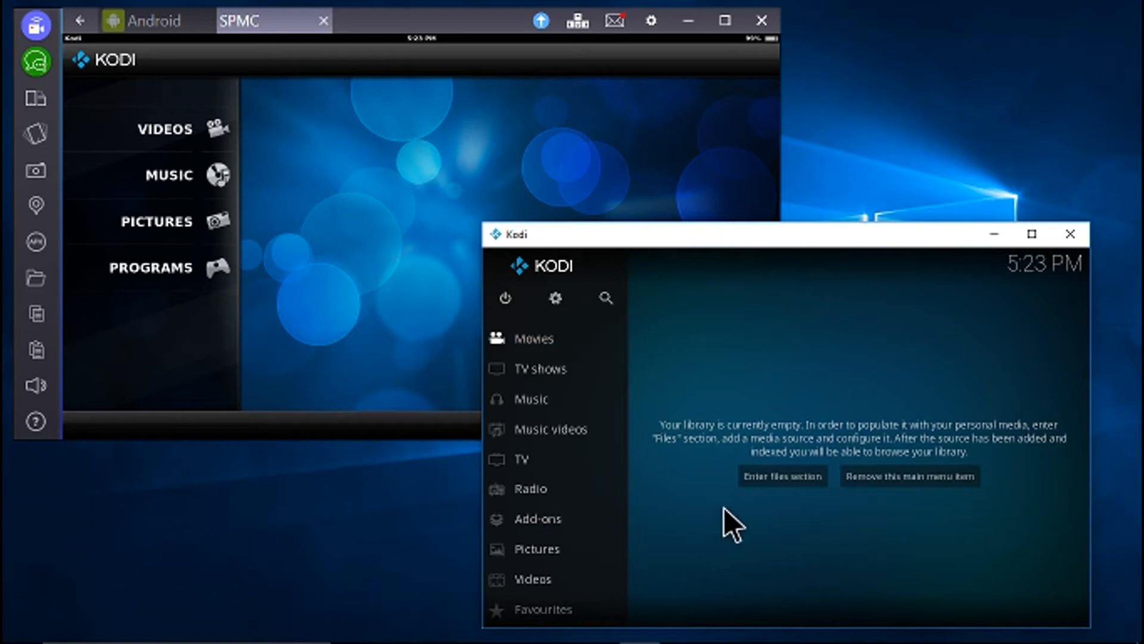
Search 'bluestack', open the BlueStacks official site and click Download BlueStacks.
click(514, 627)
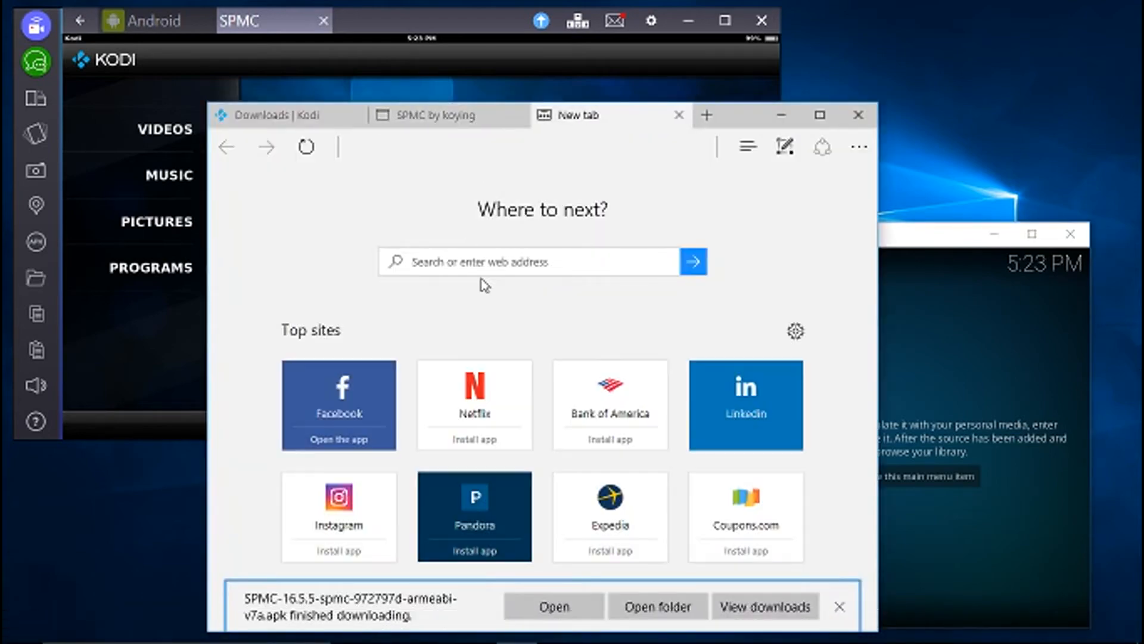
text(blue)
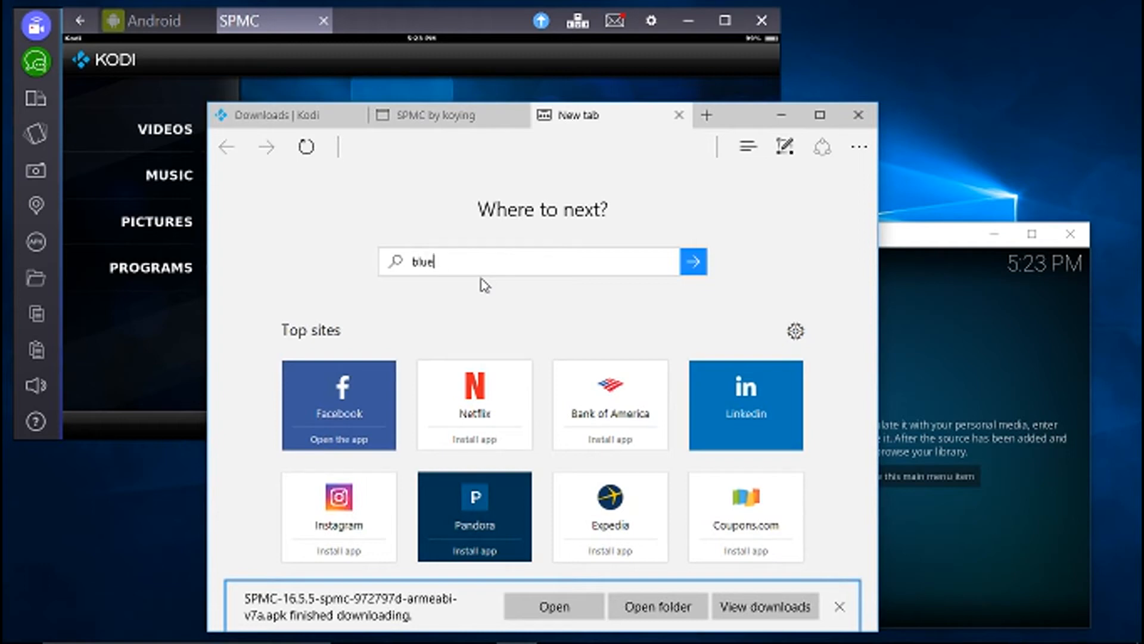
text(stacks)
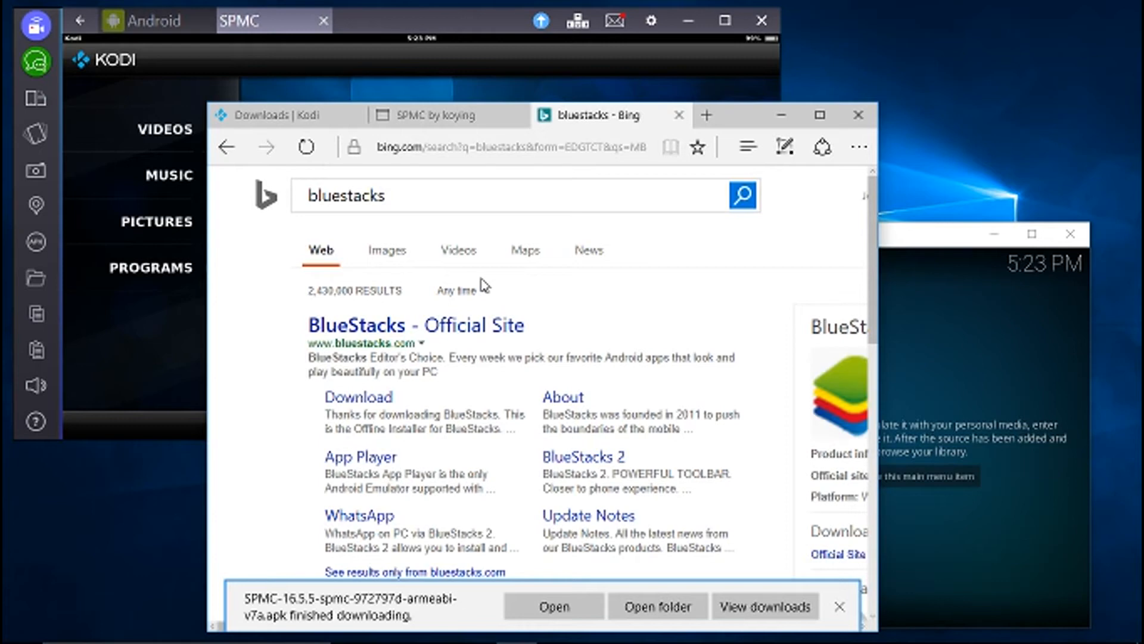
mouse_move(457, 338)
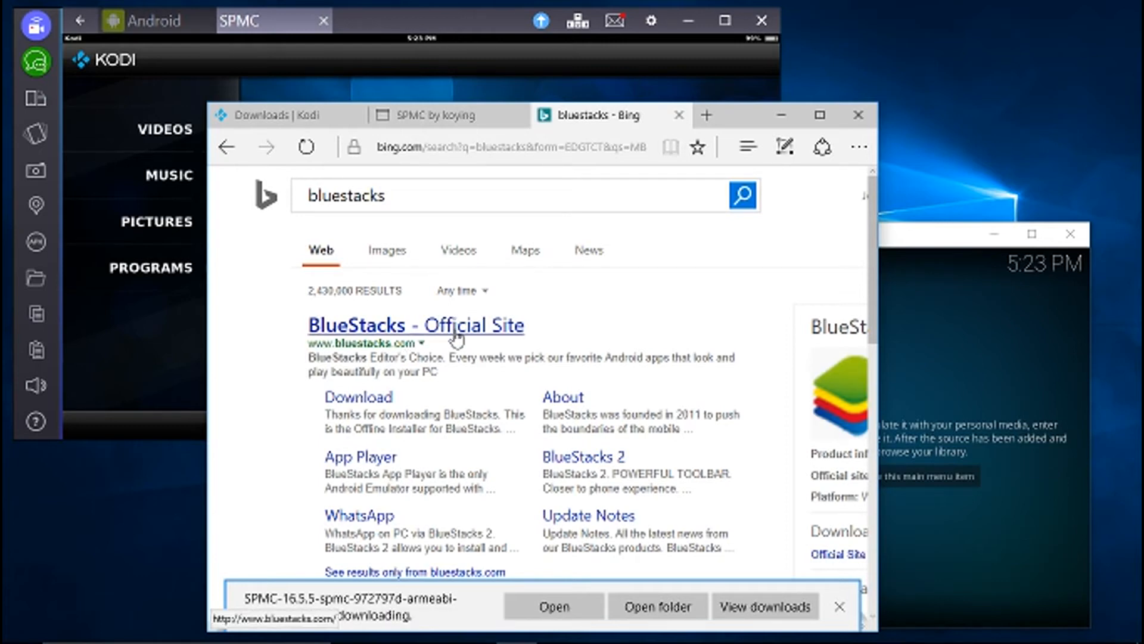
click(450, 326)
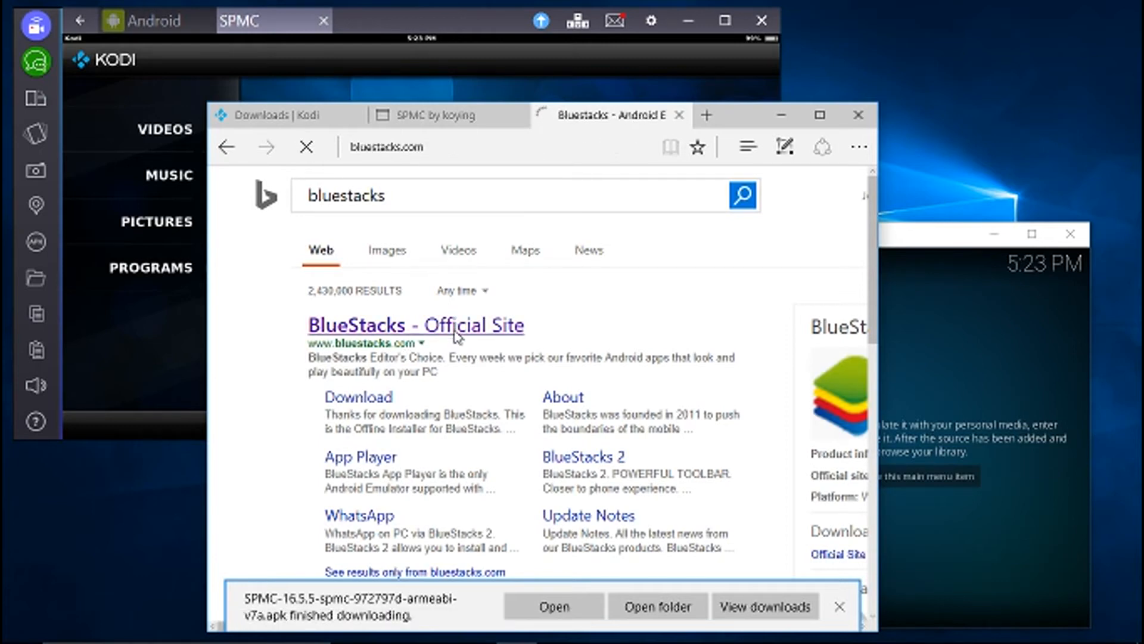
click(416, 325)
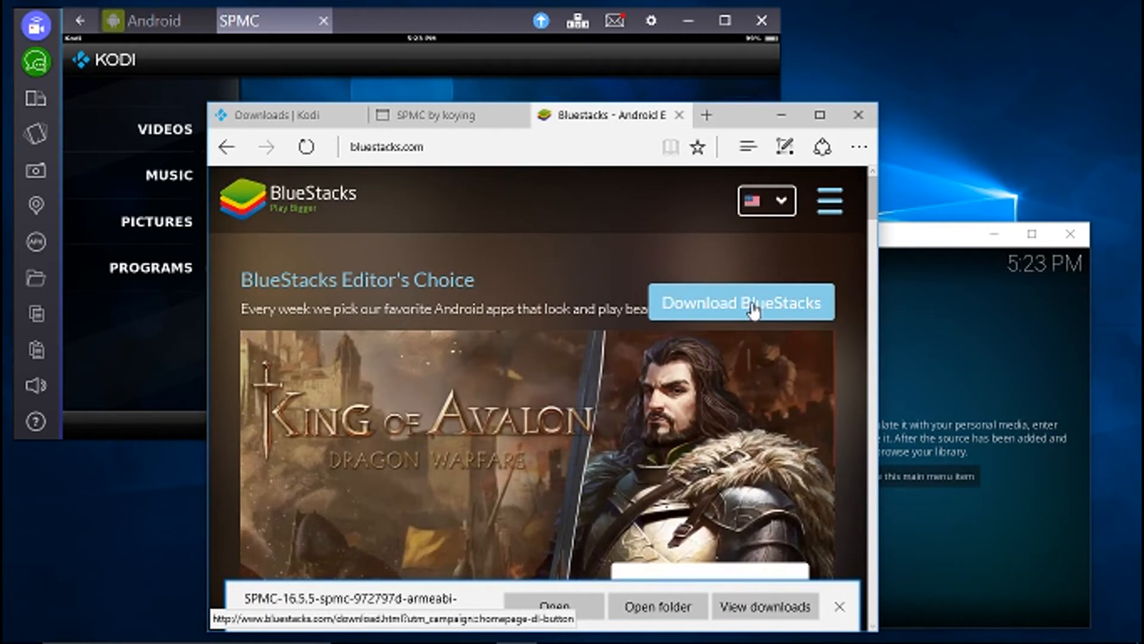
click(742, 302)
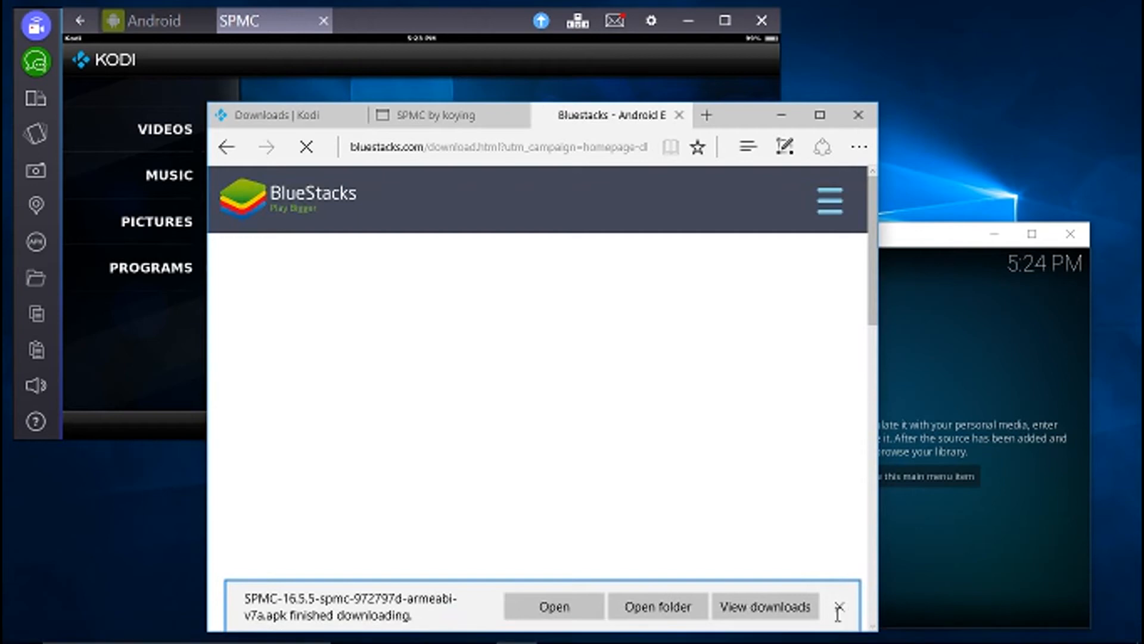
click(838, 605)
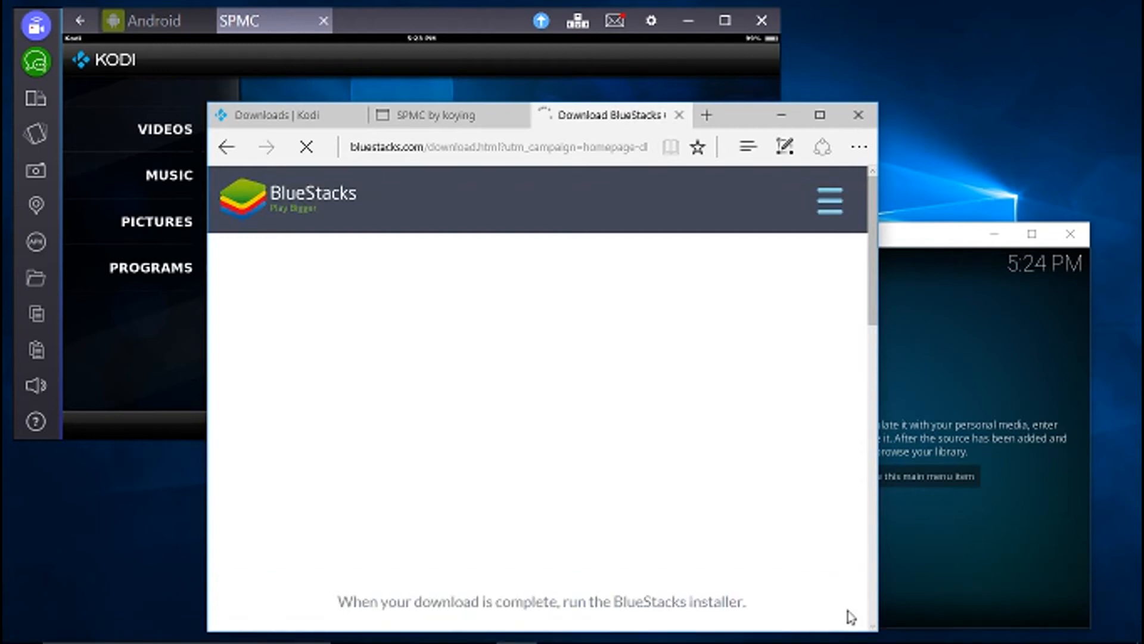
mouse_move(890, 380)
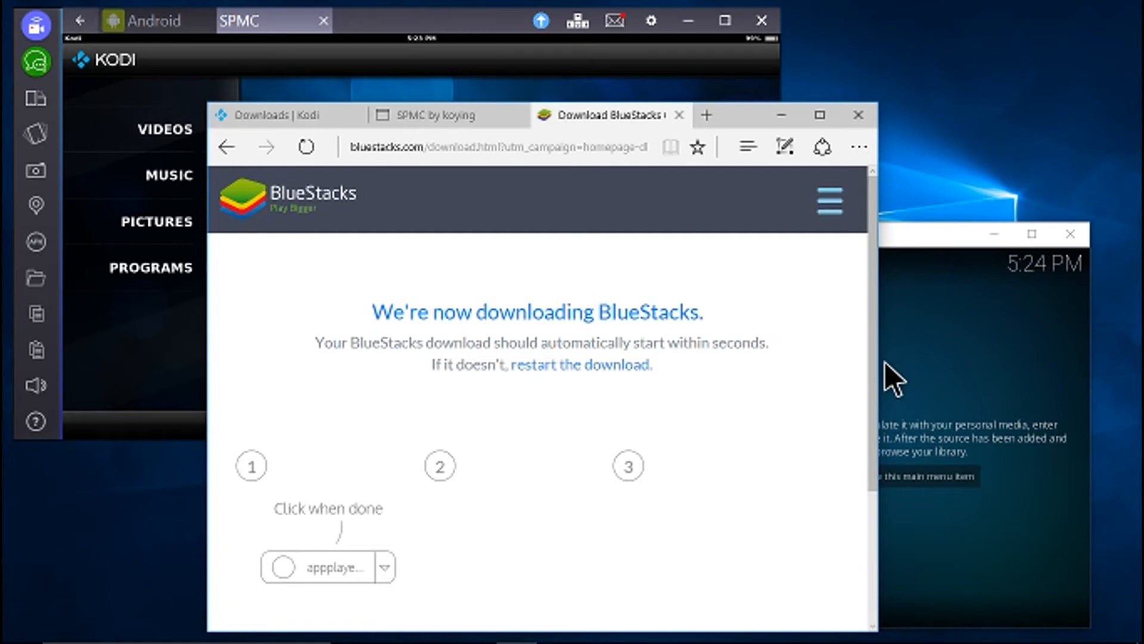
Save the BlueStacks installer to the Downloads folder so its download begins.
scroll(down, 3)
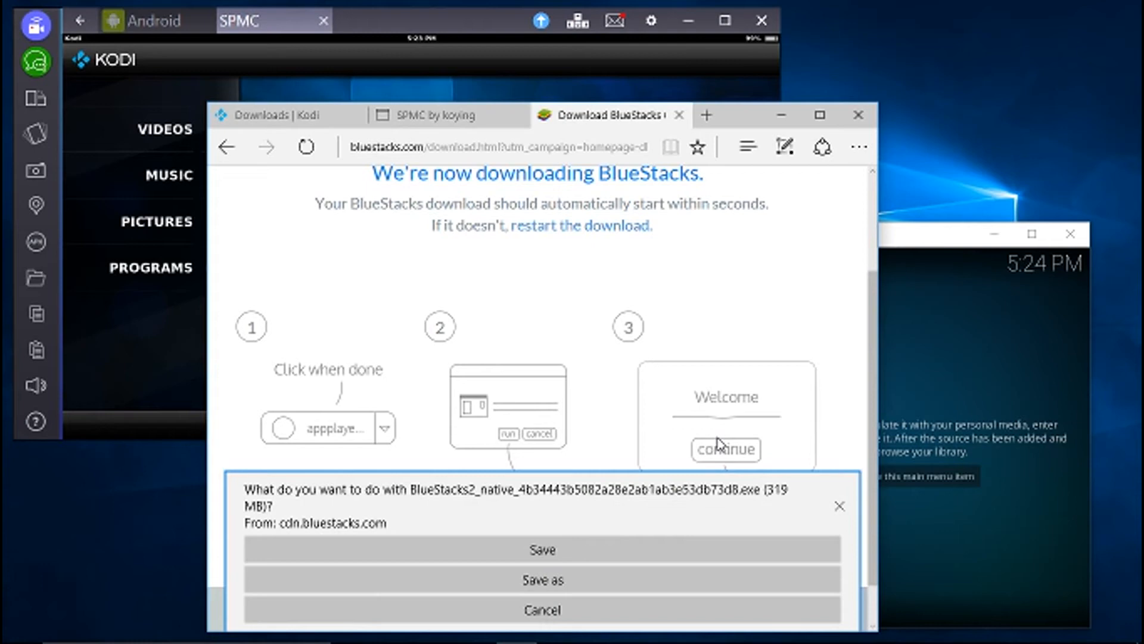
mouse_move(550, 583)
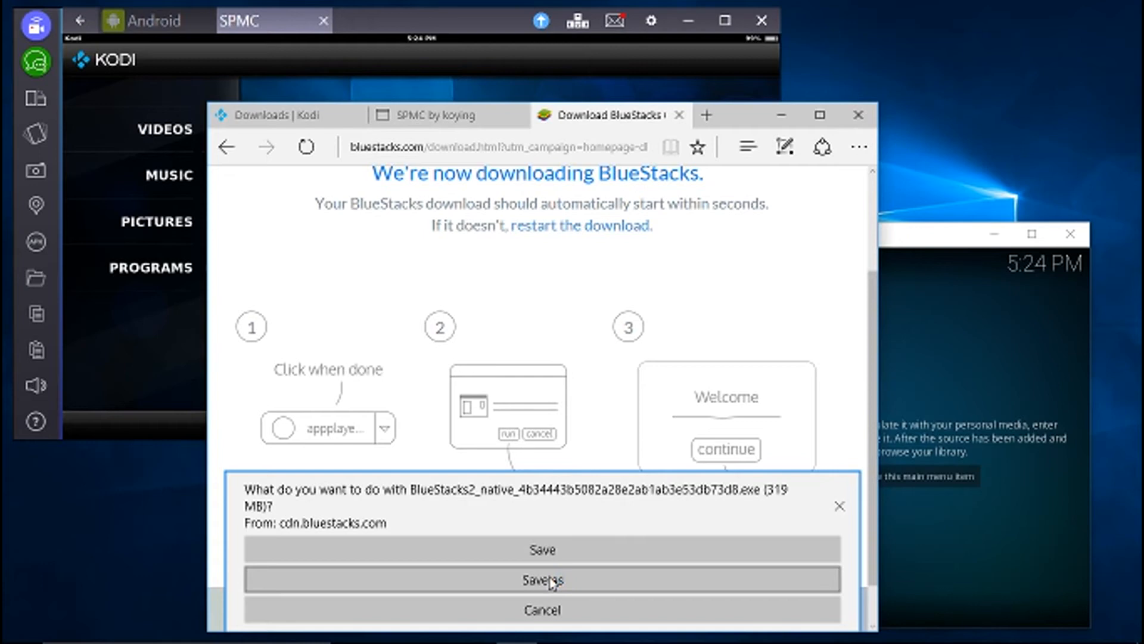
click(545, 579)
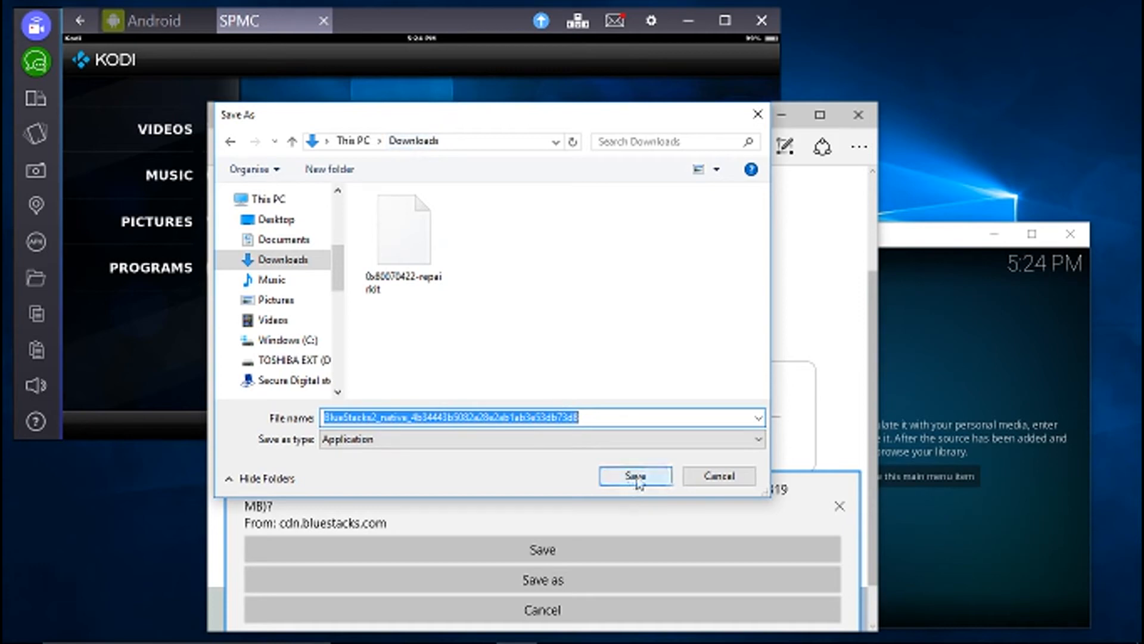
click(636, 476)
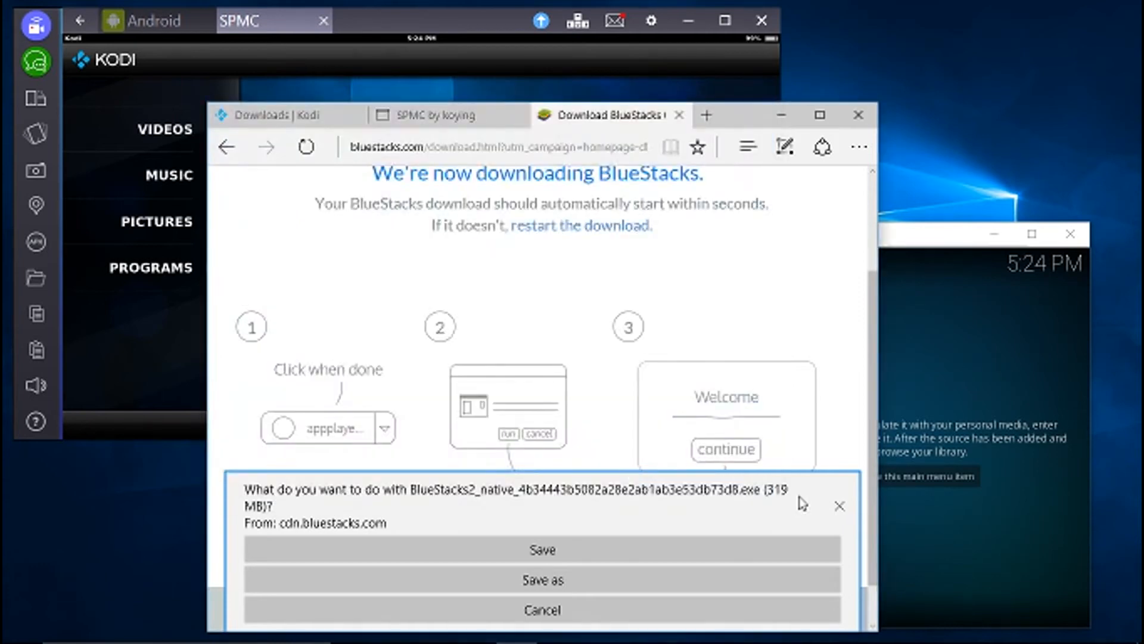
click(838, 506)
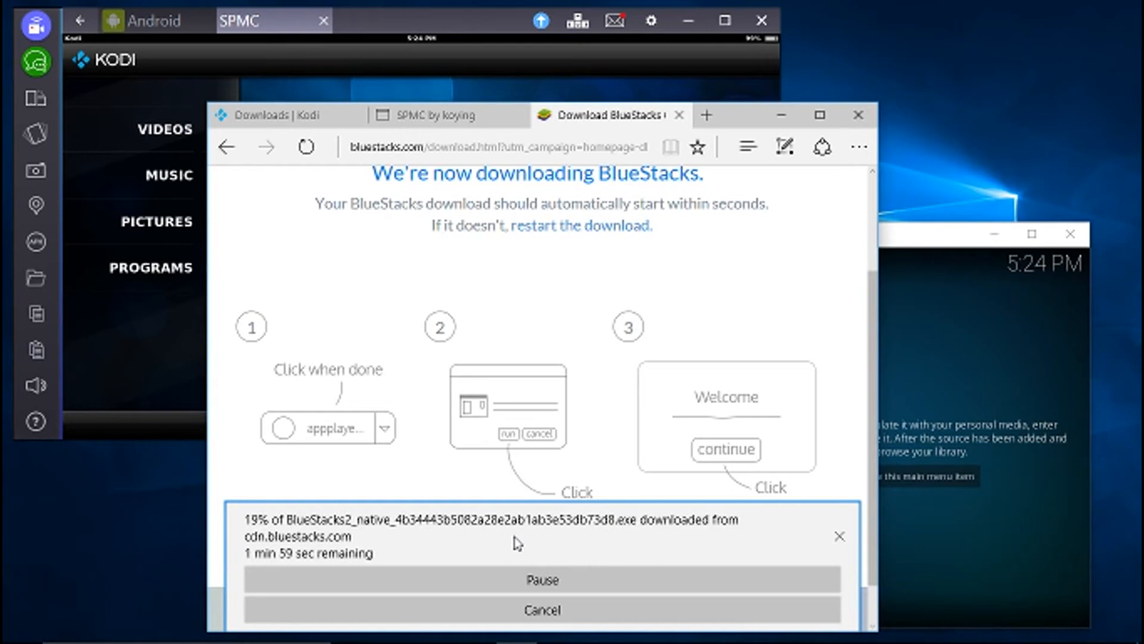
mouse_move(766, 550)
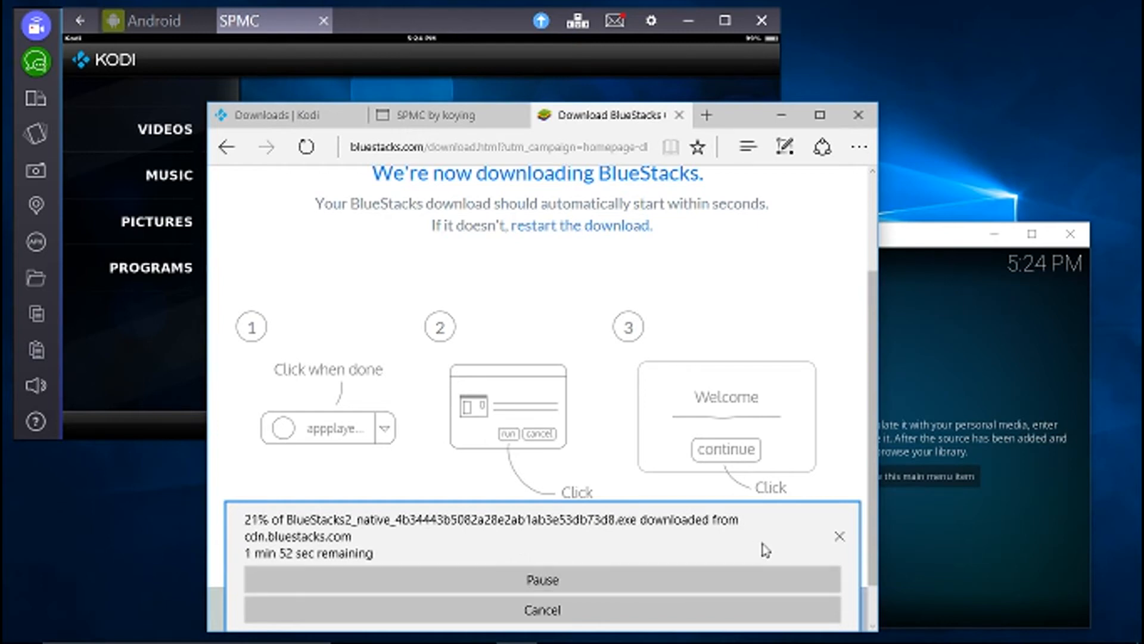
mouse_move(784, 118)
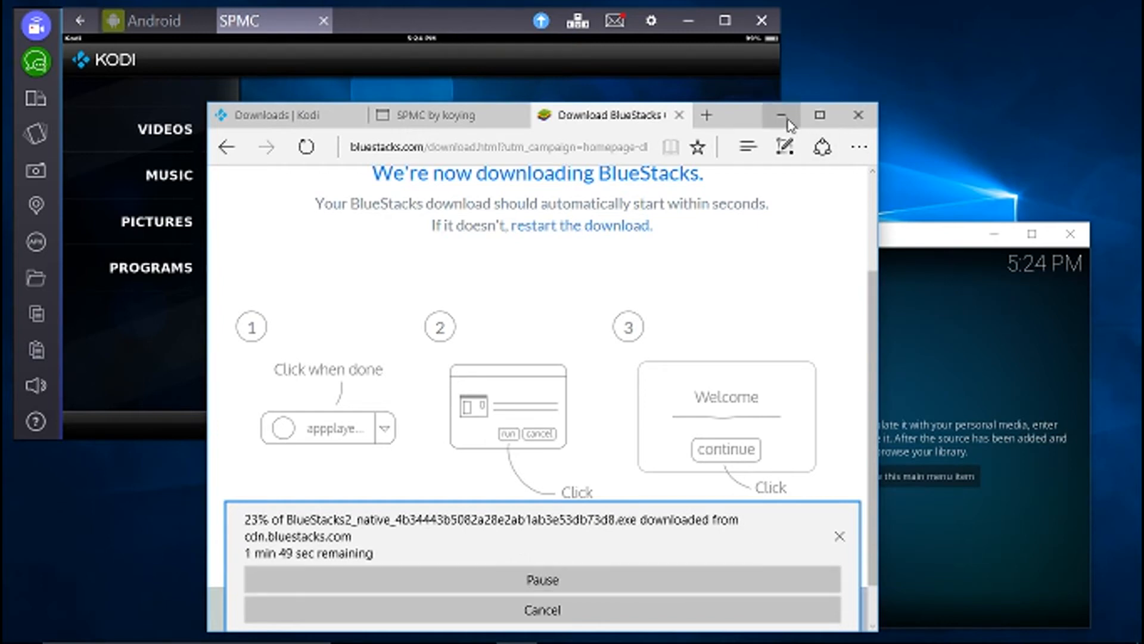
Minimize Edge and switch to the BlueStacks Android home screen tab.
click(786, 116)
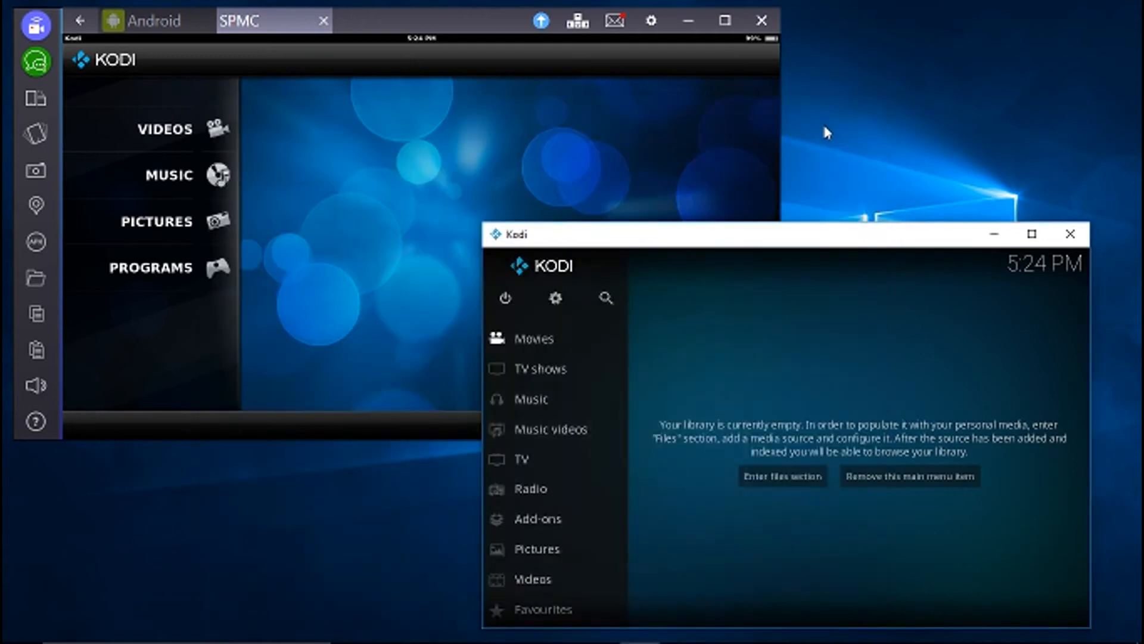
click(151, 21)
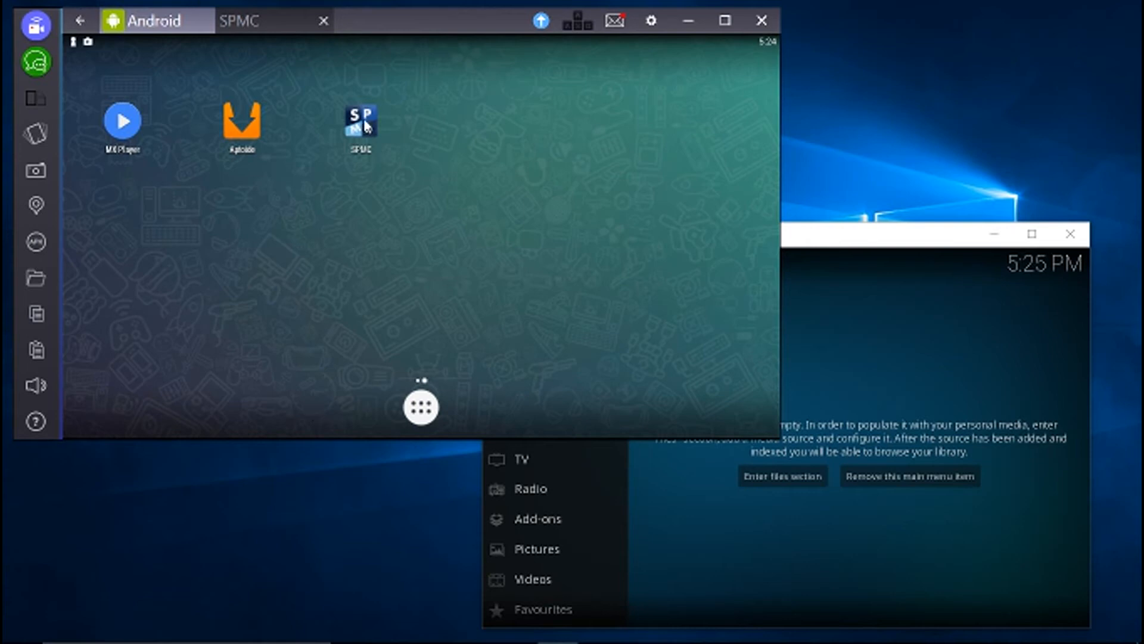
mouse_move(5, 152)
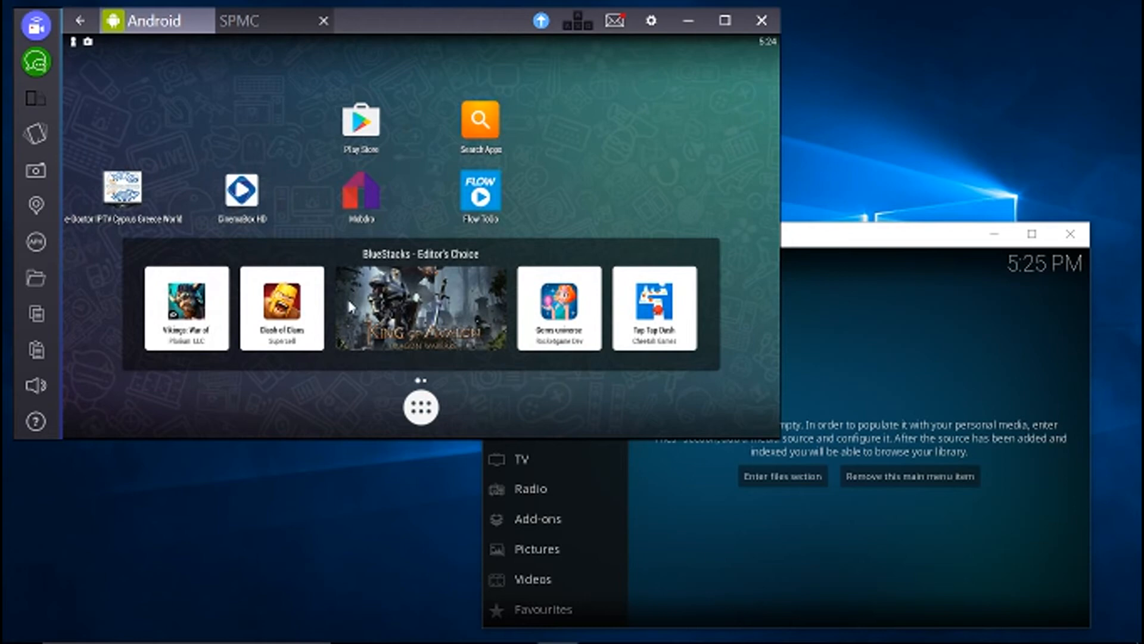
mouse_move(532, 252)
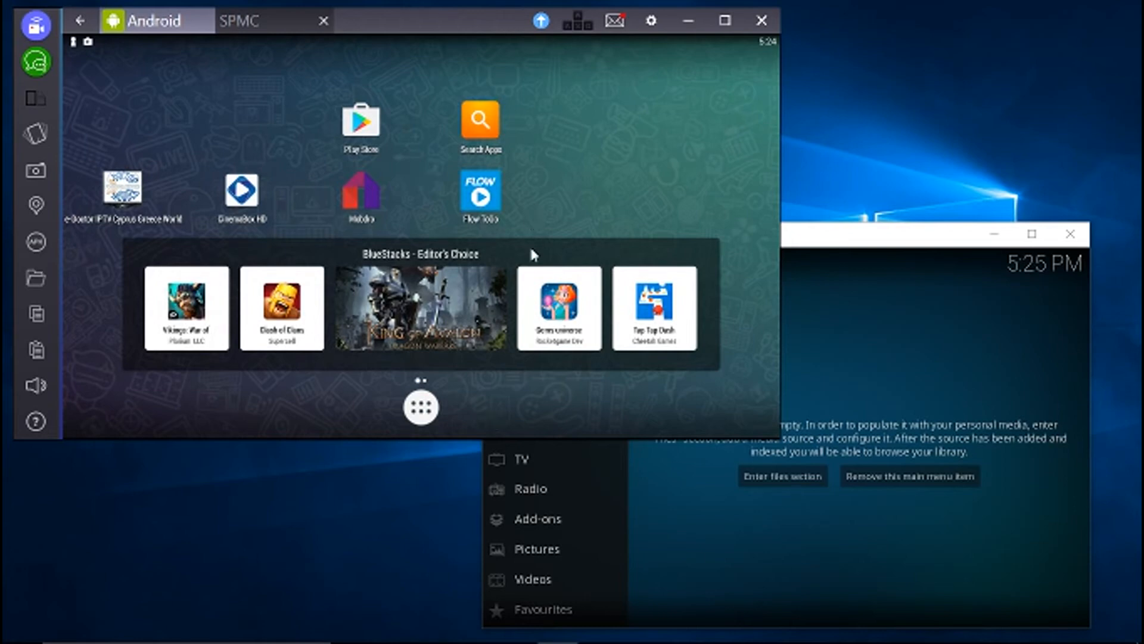
mouse_move(574, 214)
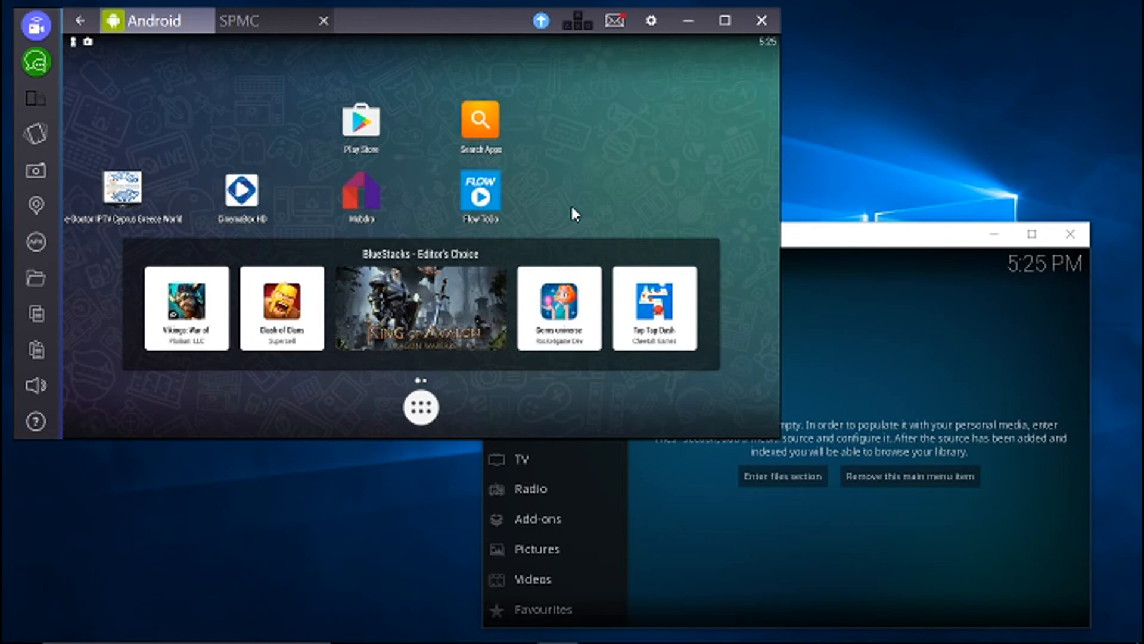
mouse_move(541, 225)
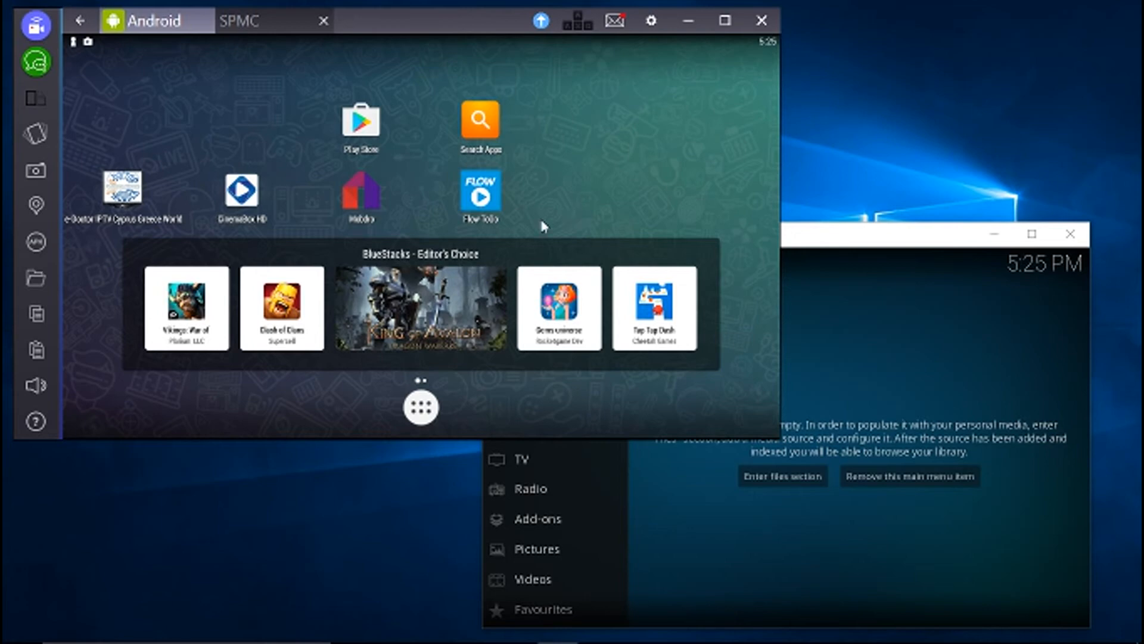
mouse_move(361, 201)
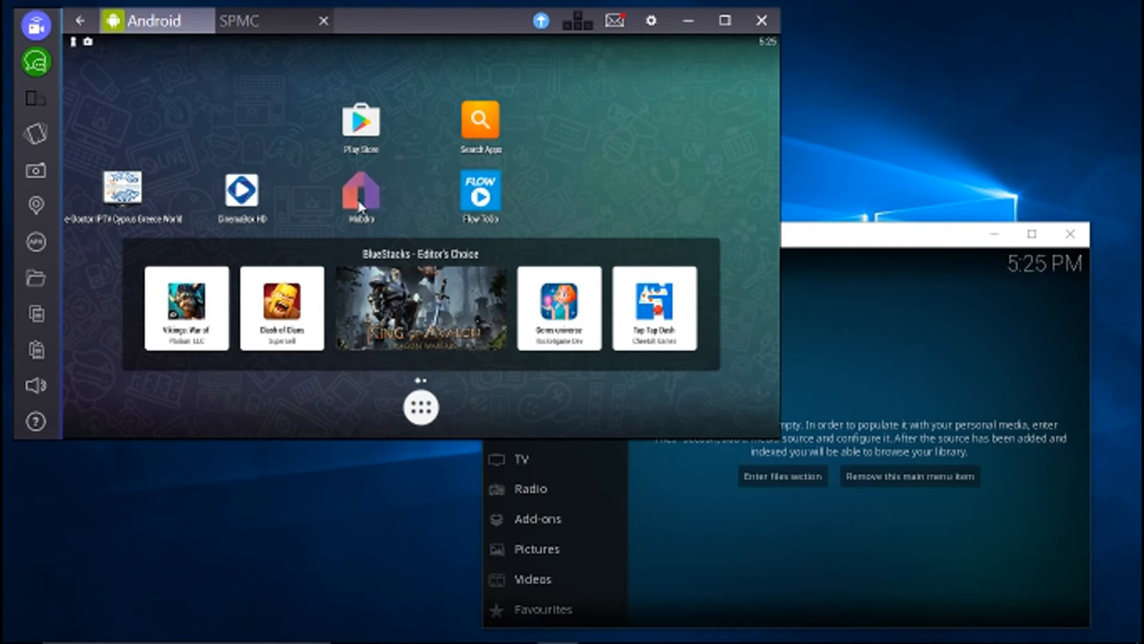
Launch Mobdro, open the Sports category, view SKY SPORTS 1, then go back.
click(360, 191)
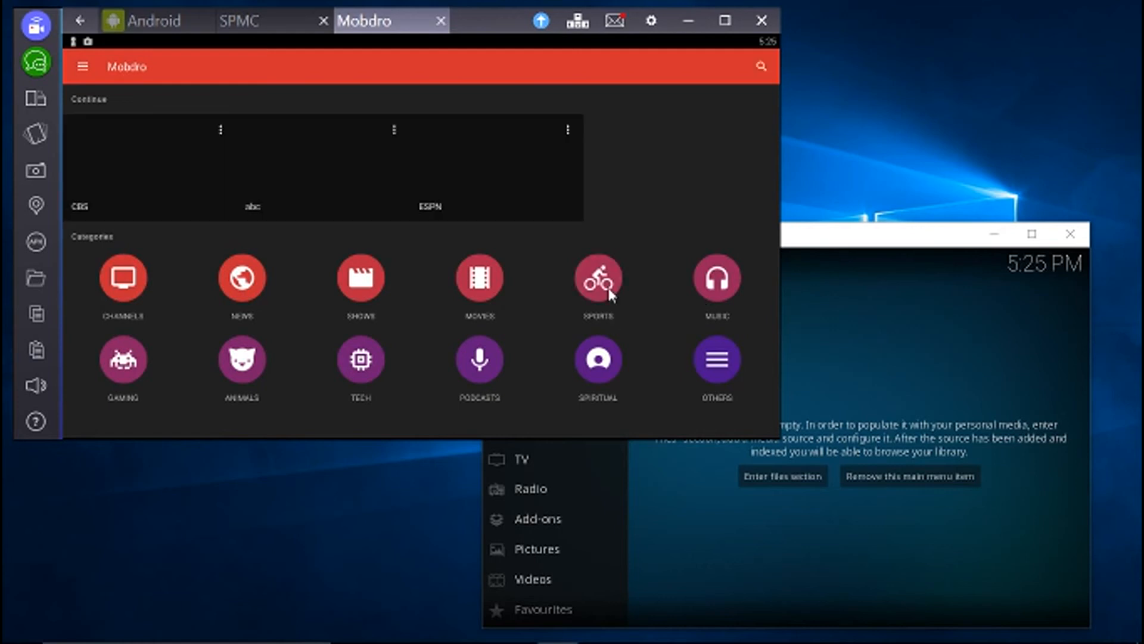
click(598, 278)
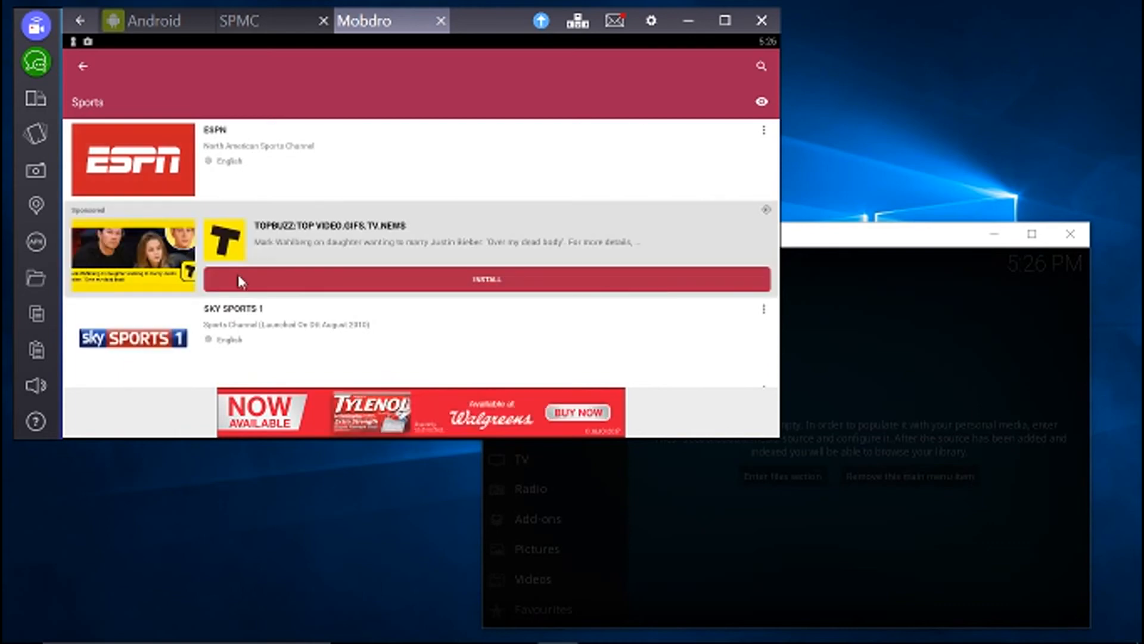
mouse_move(322, 171)
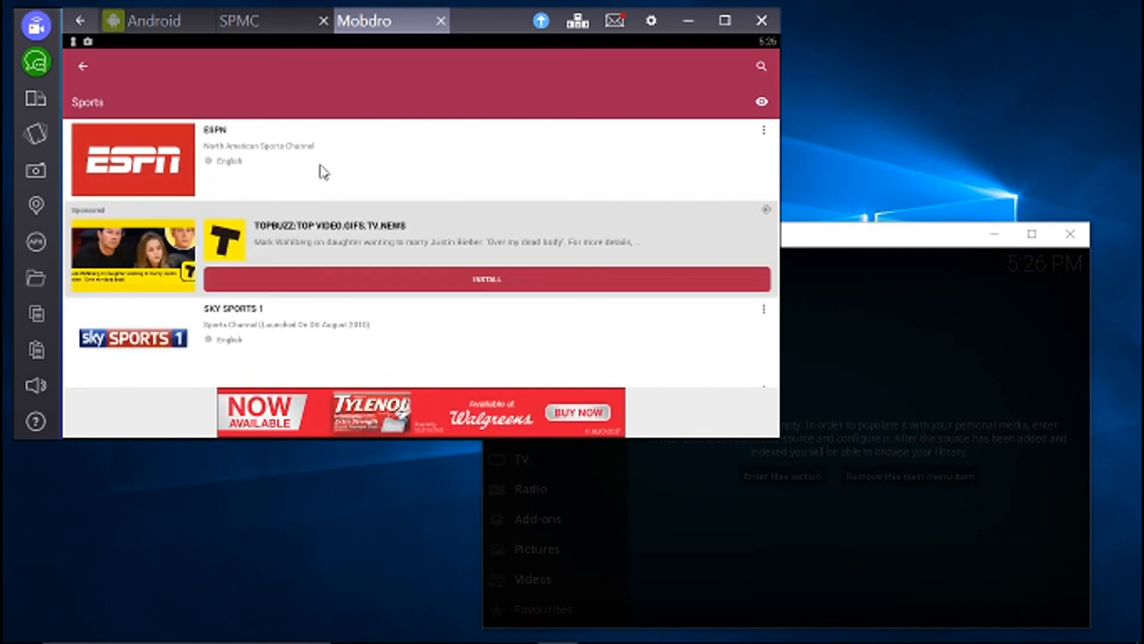
scroll(down, 3)
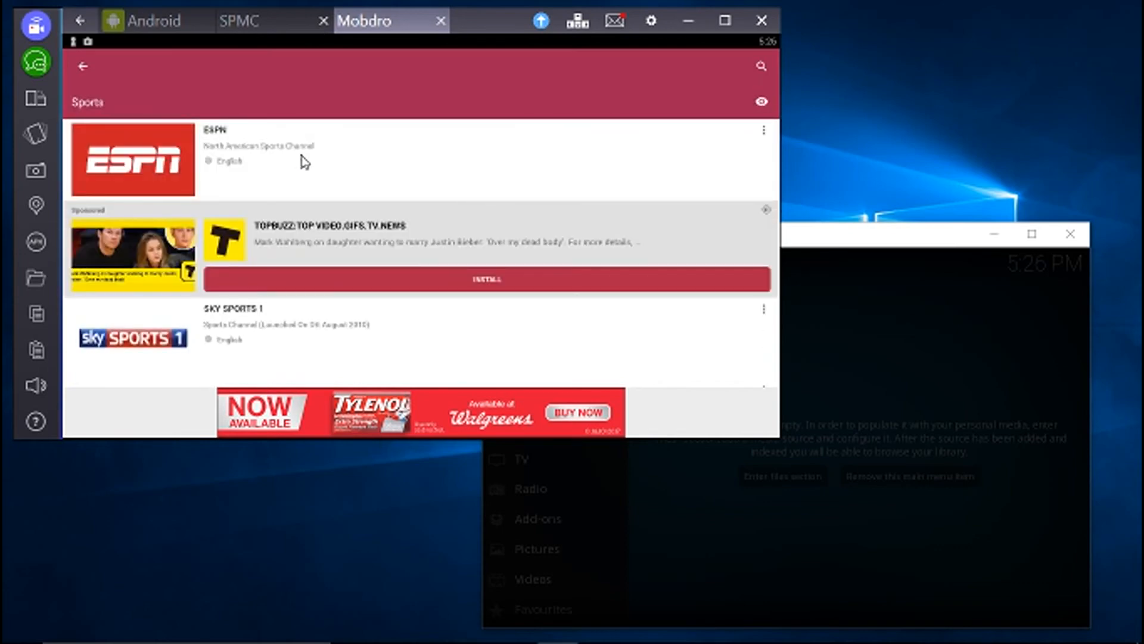
mouse_move(281, 313)
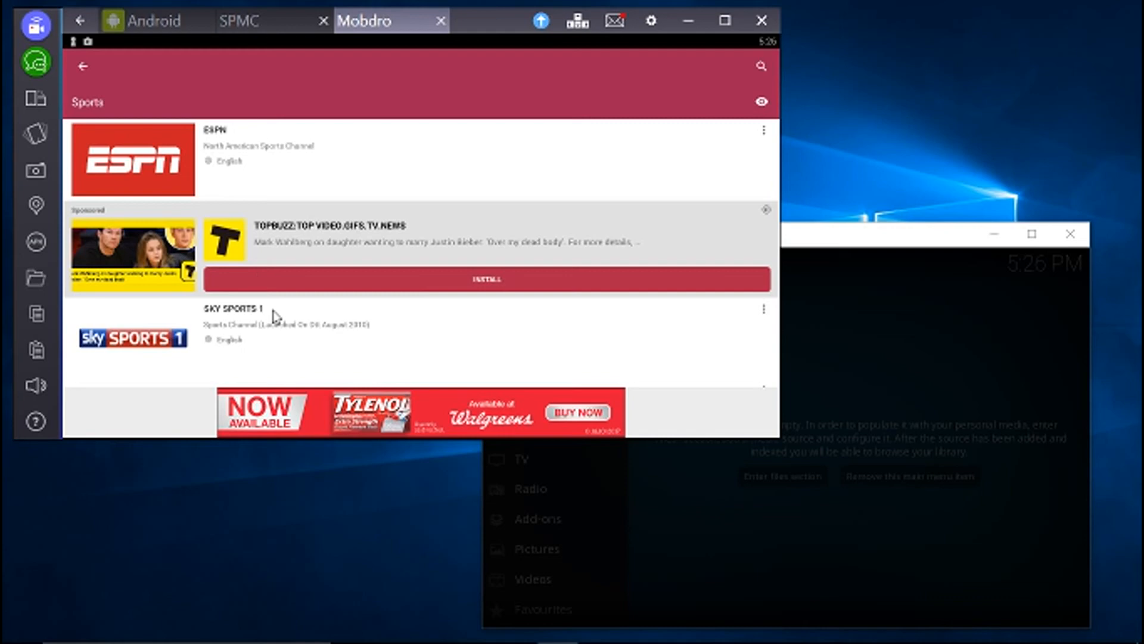
click(134, 164)
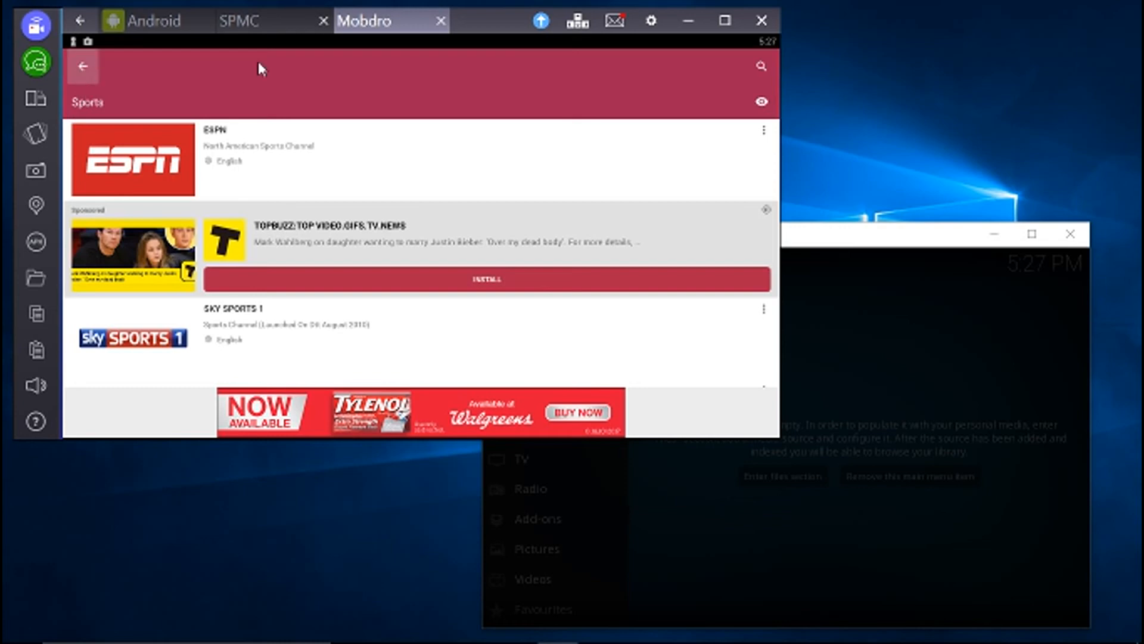
click(440, 20)
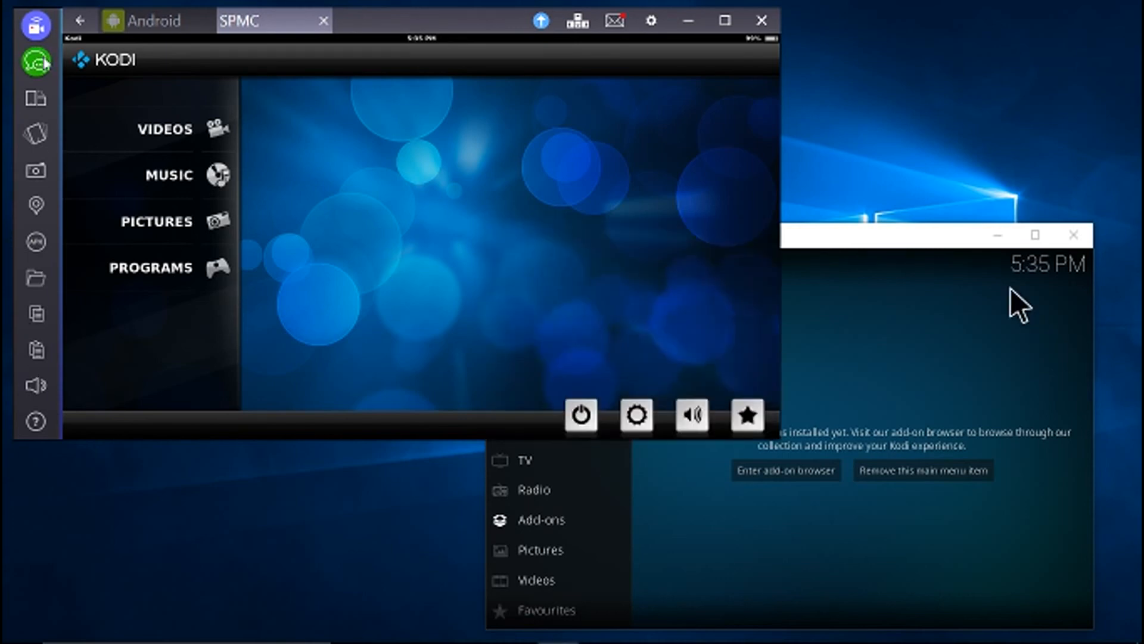
mouse_move(34, 243)
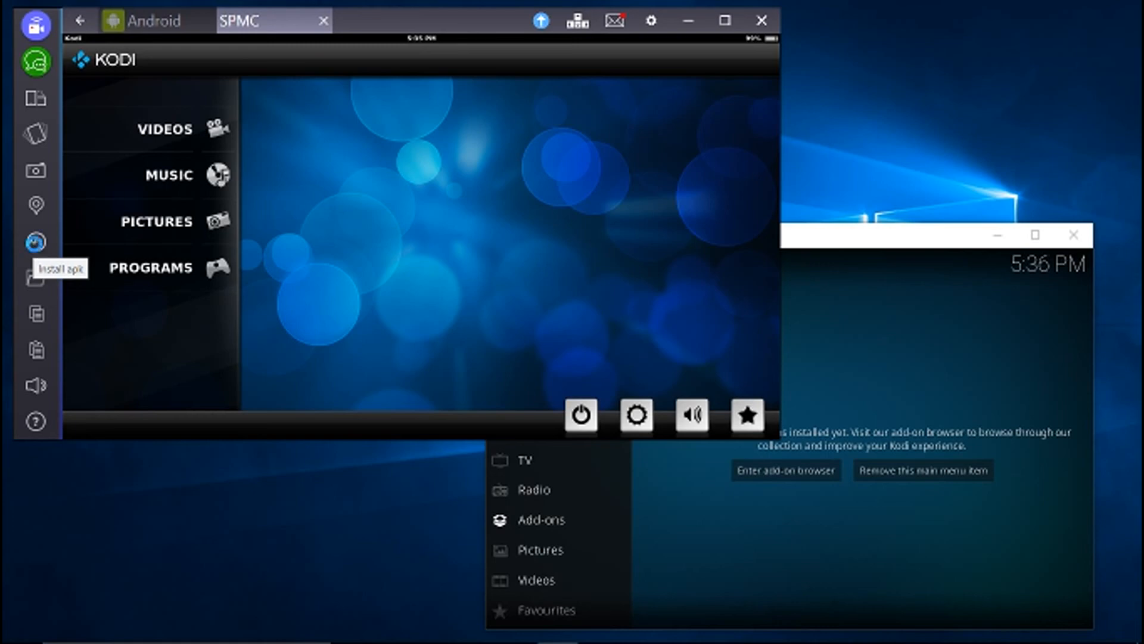
Install the SPMC 16.5.5 APK from Downloads and move the progress window aside.
click(34, 239)
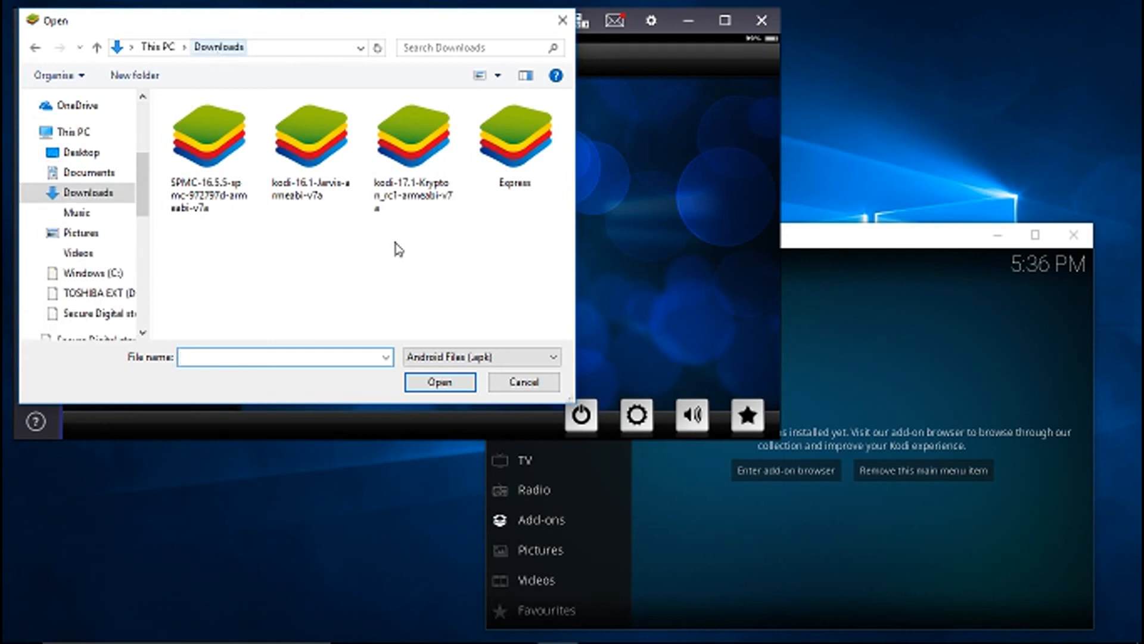
click(210, 143)
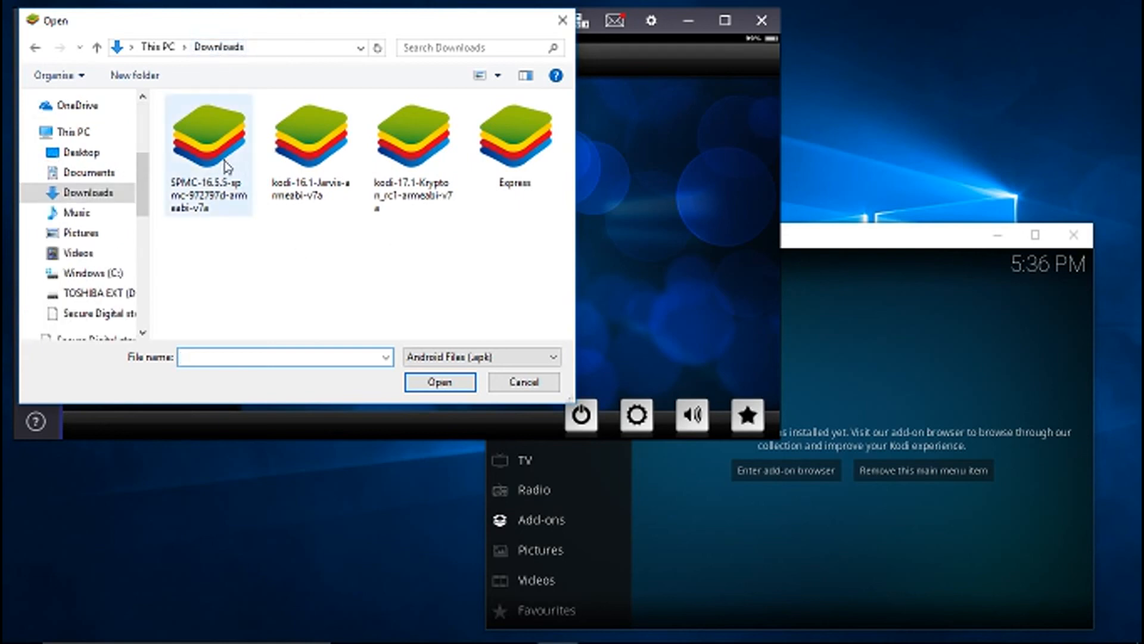
click(215, 140)
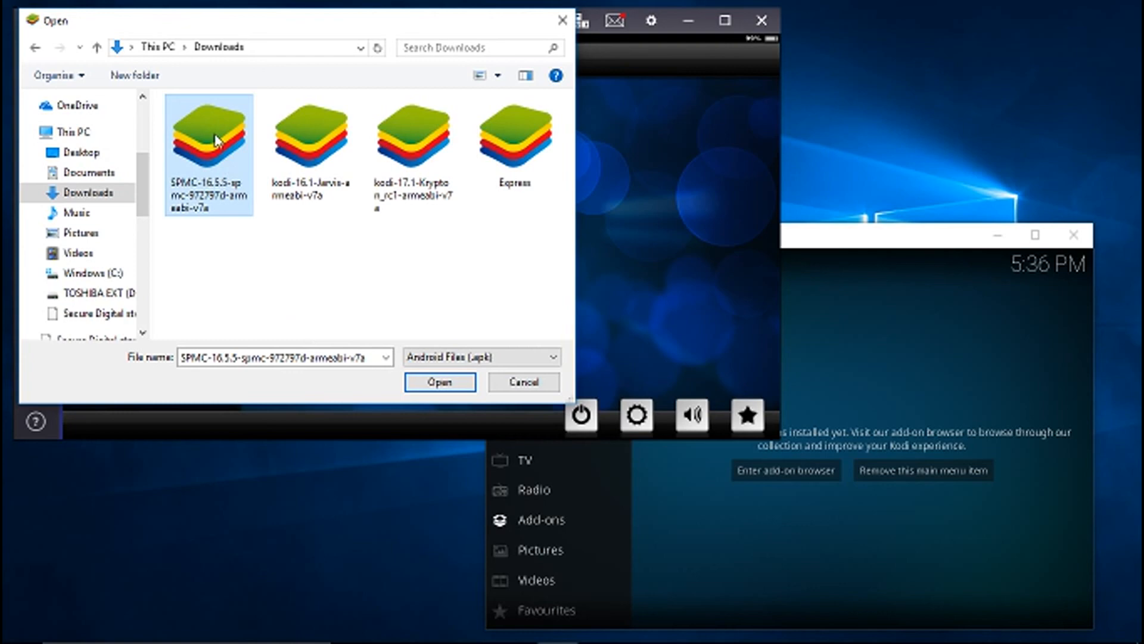
mouse_move(217, 141)
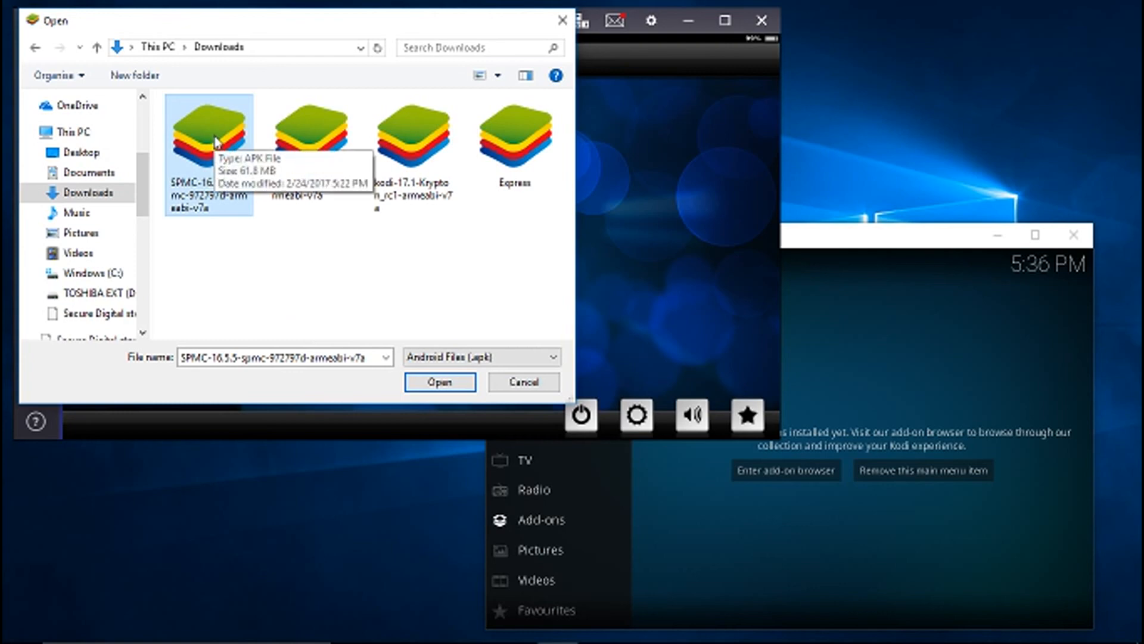
click(439, 381)
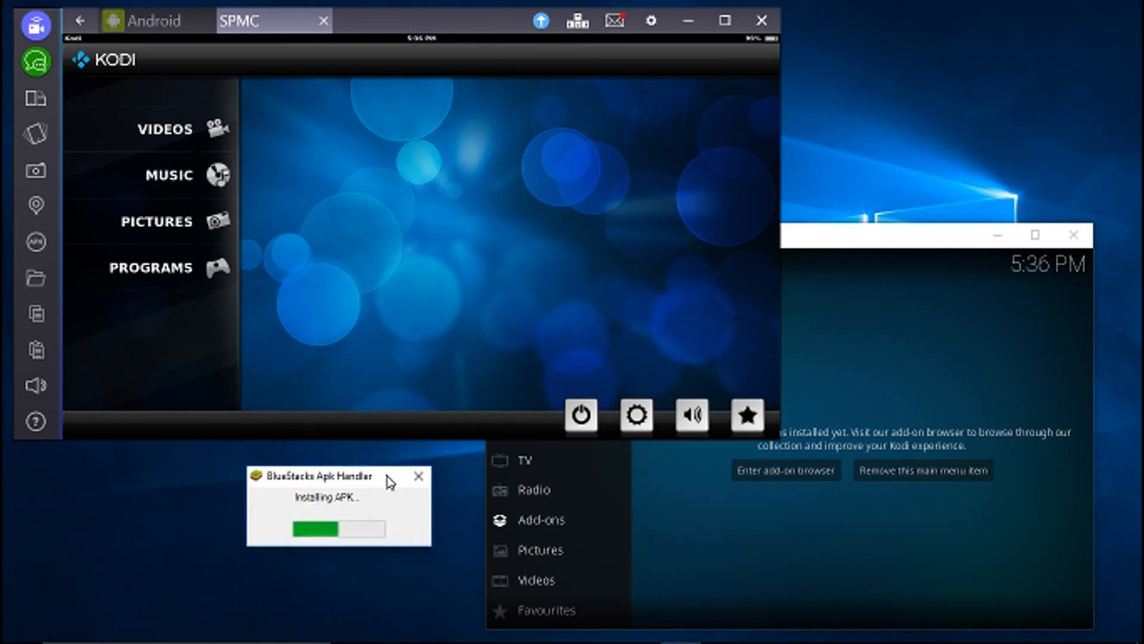
drag(338, 476, 907, 96)
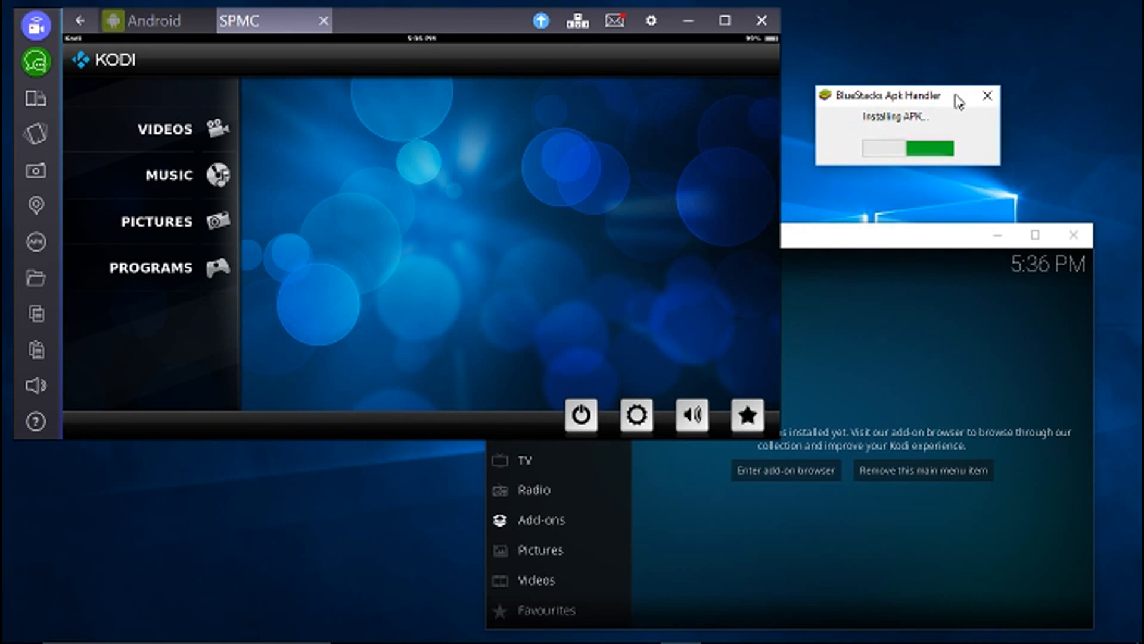
mouse_move(275, 507)
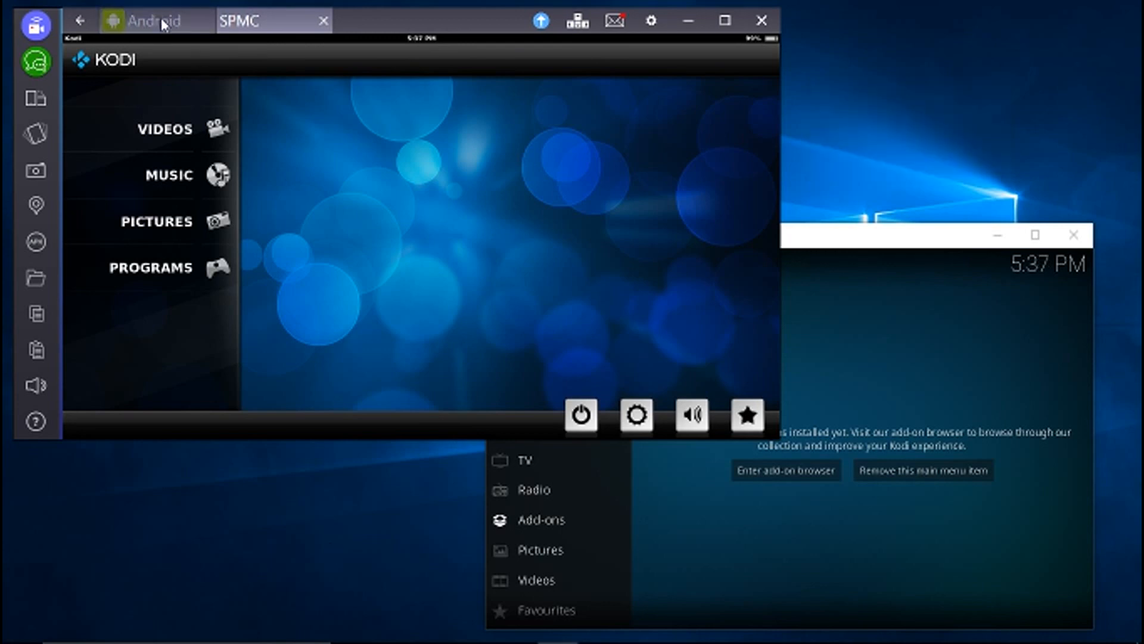
Return to the Android home screen and open the app drawer listing SPMC, Kodi and MX Player.
click(154, 21)
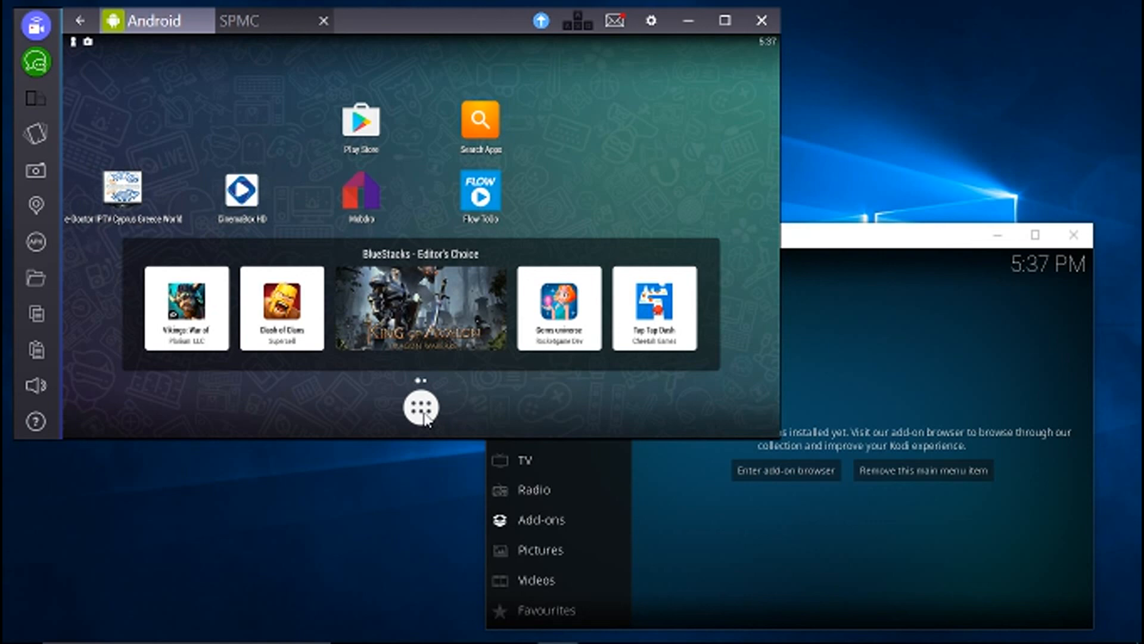
click(421, 407)
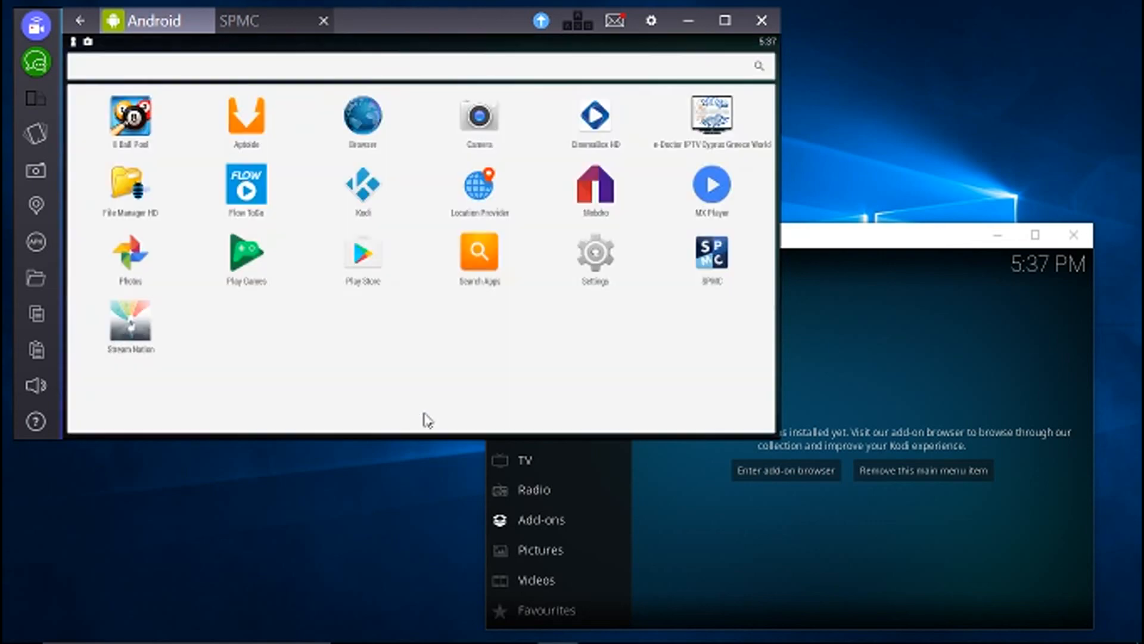
mouse_move(511, 230)
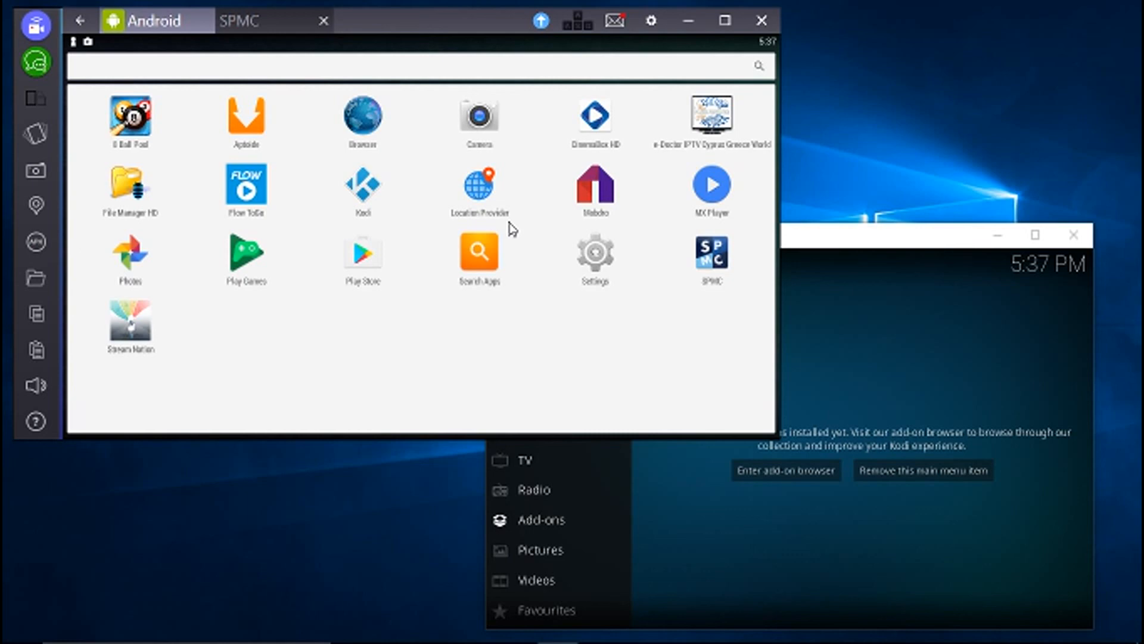
mouse_move(425, 127)
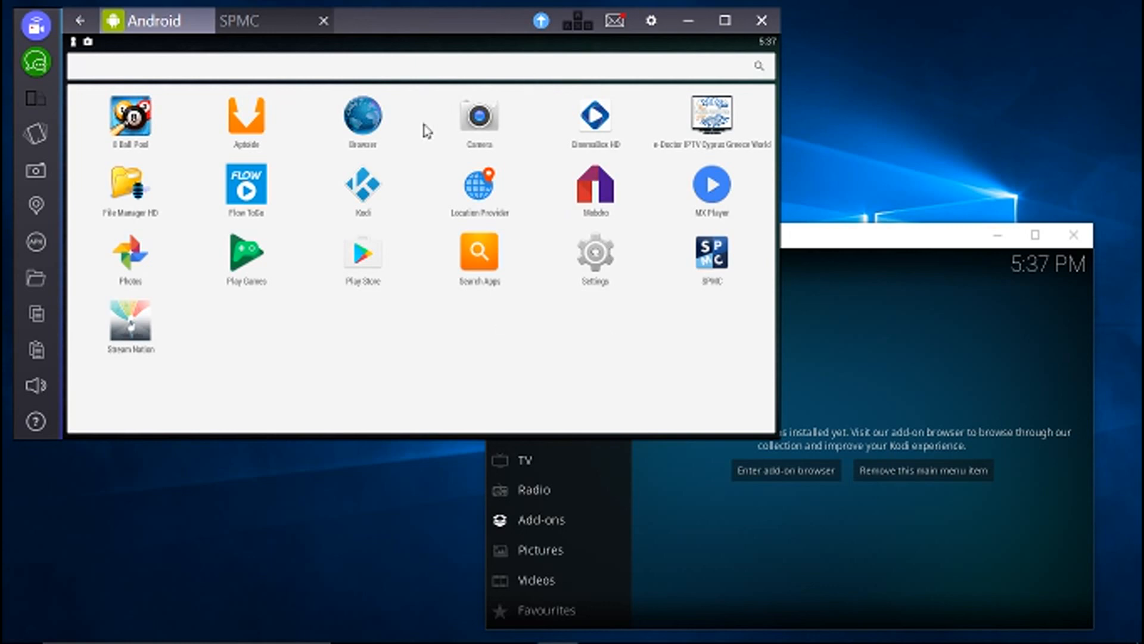